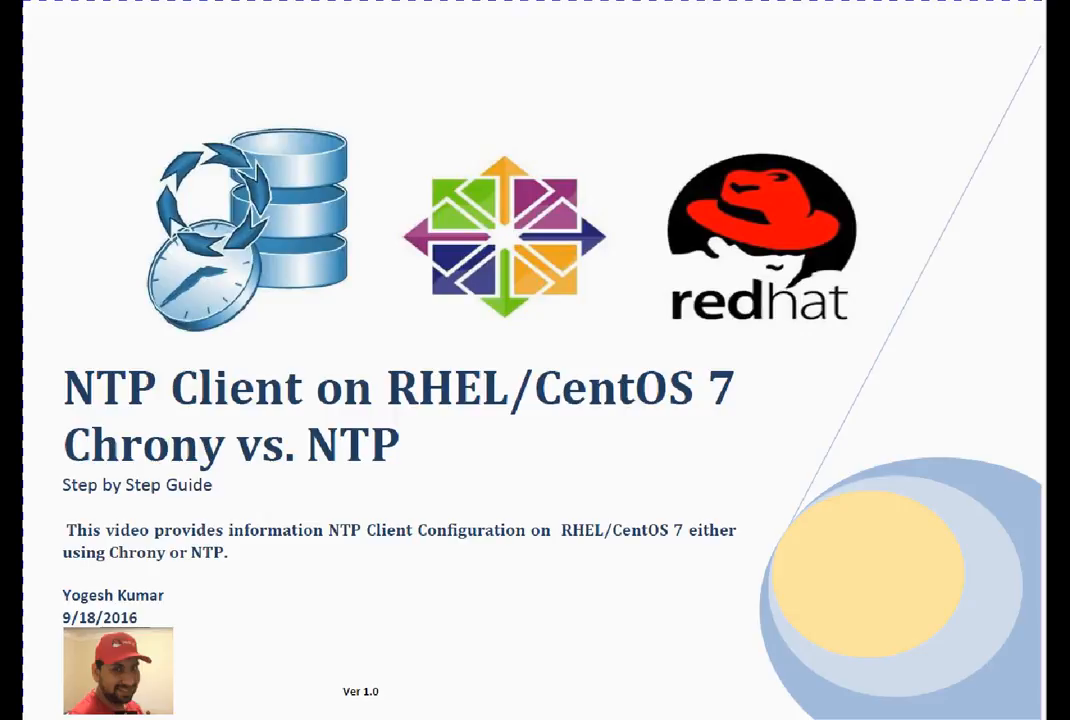
mouse_move(451, 706)
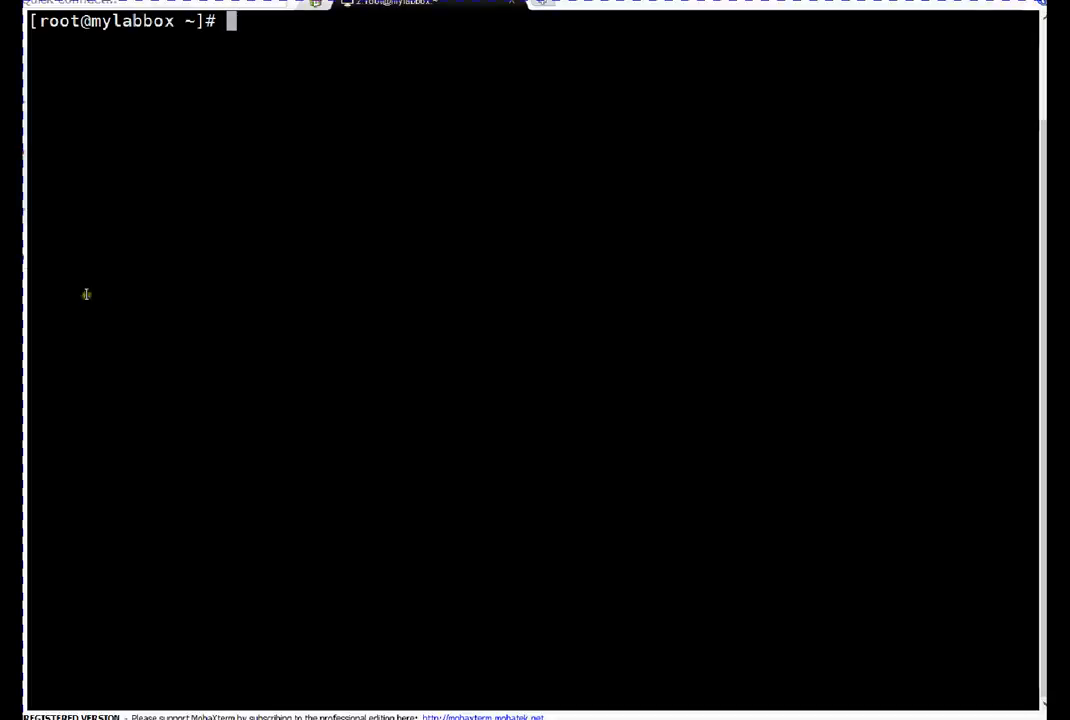
mouse_move(184, 322)
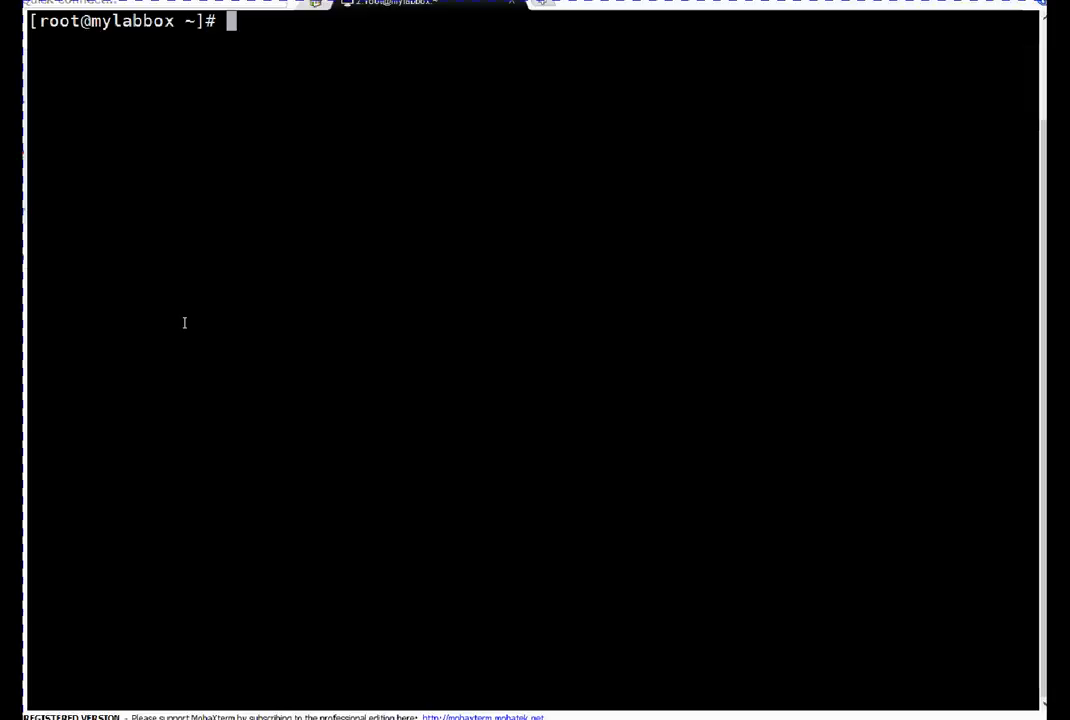
Query installed packages for chronyd with rpm -qa | grep chronyd.
text(rpm -qa |)
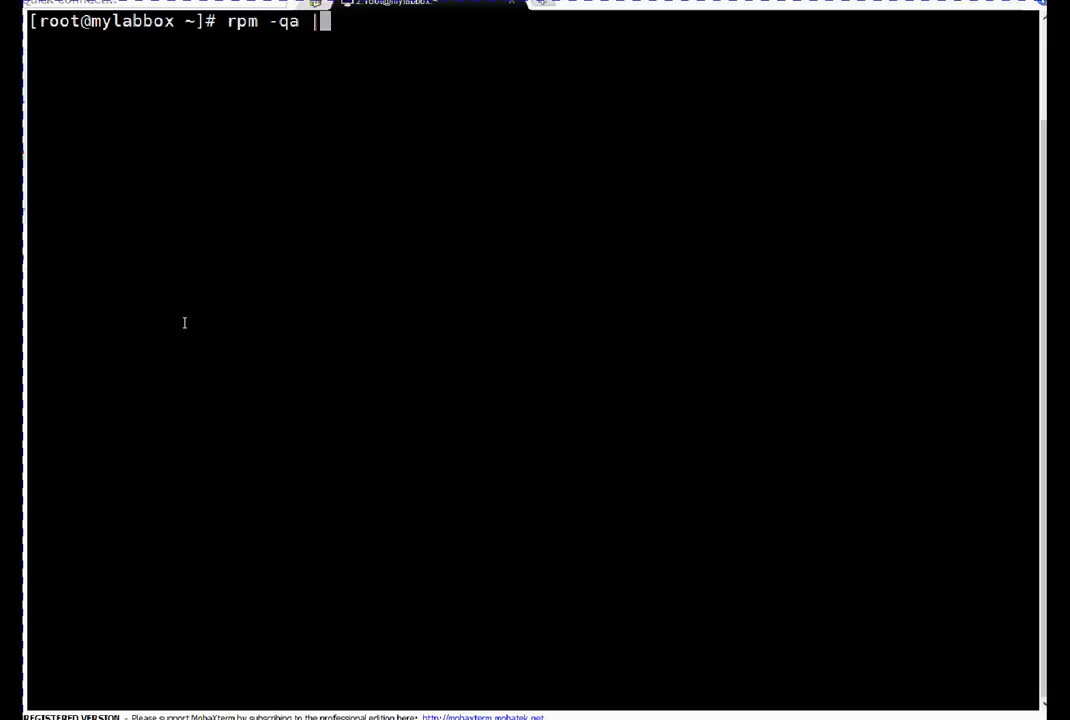
text(grep chro)
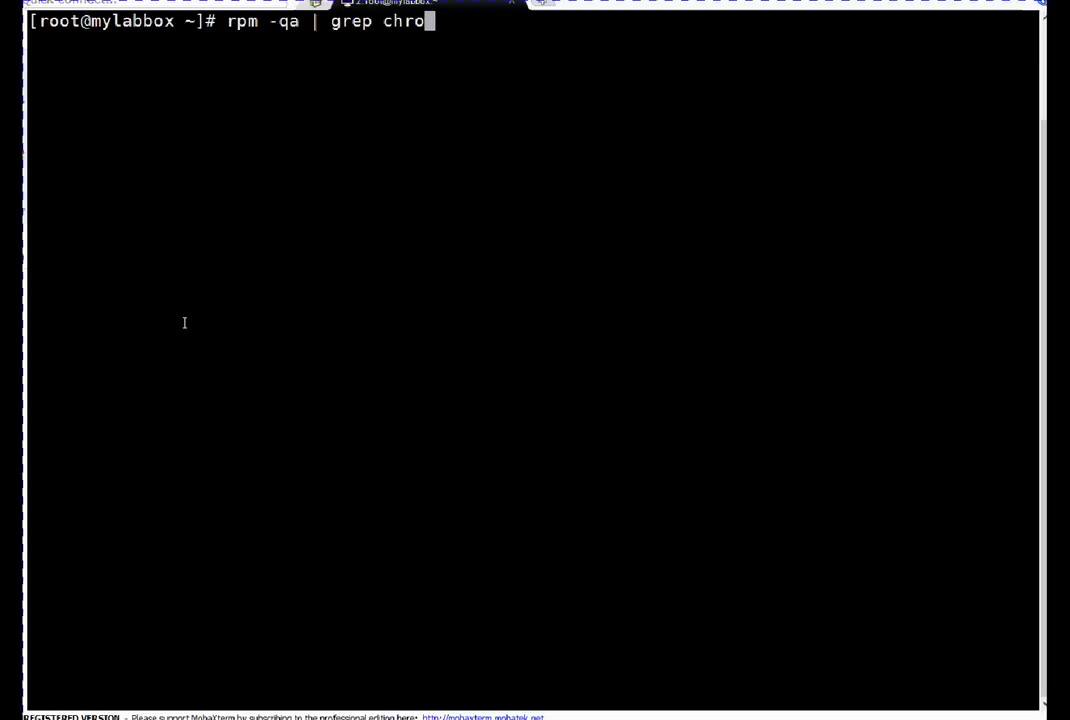
text(nyd)
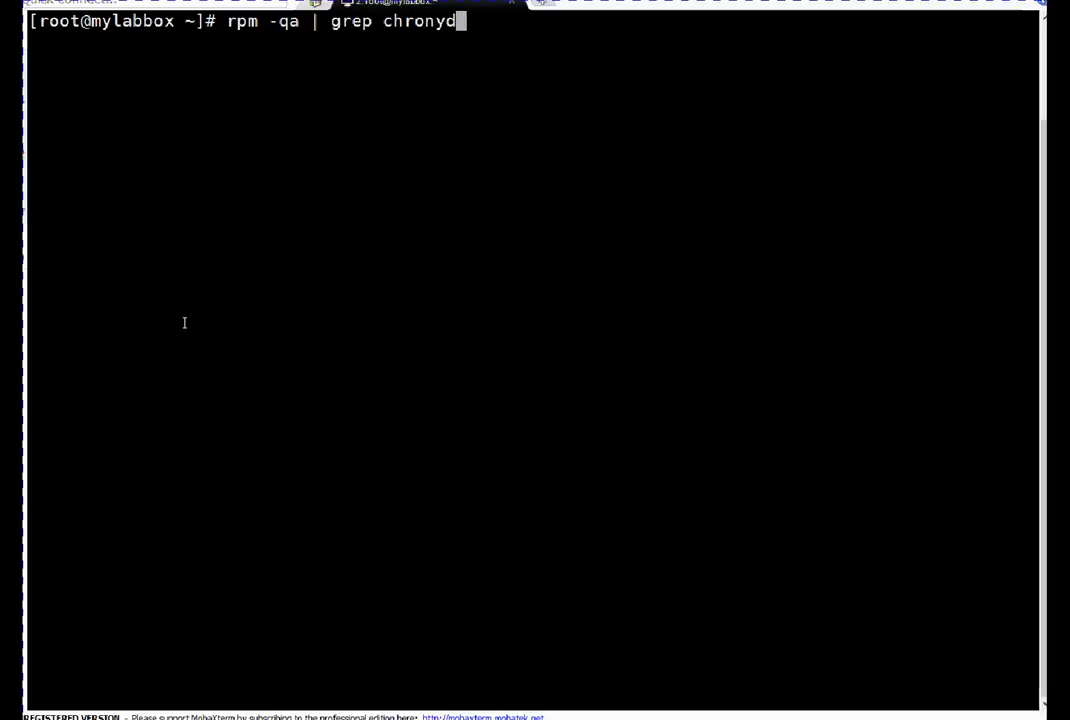
key(Return)
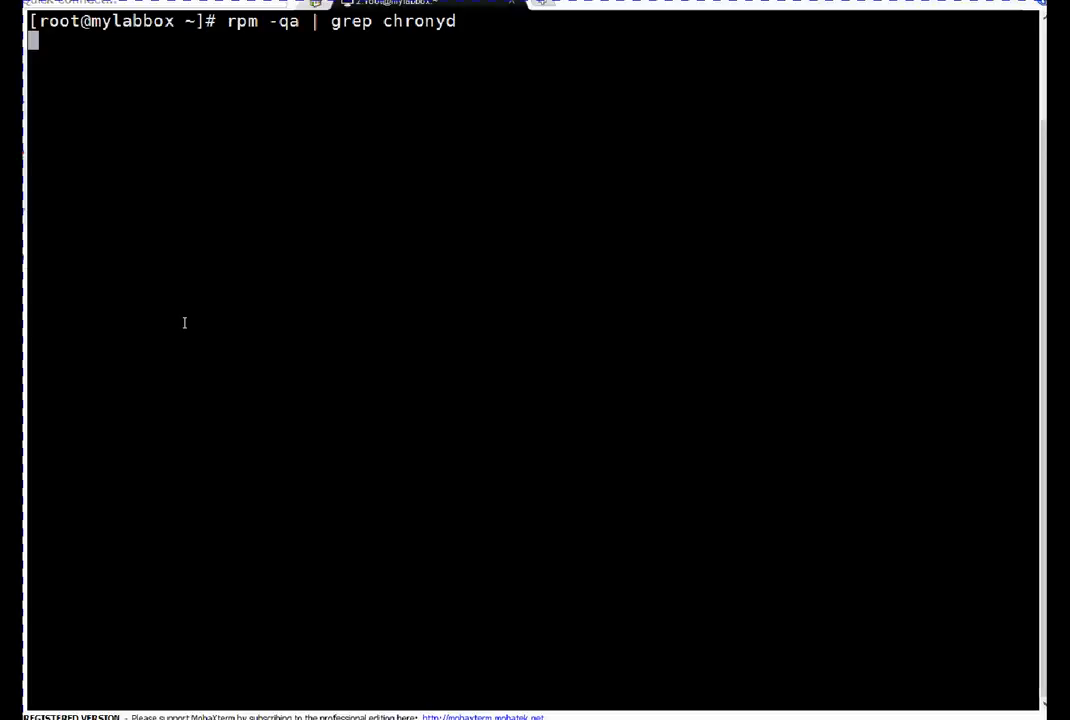
Repeat the rpm -qa query for chrony, confirming chrony-2.1.1 is installed, then clear the terminal.
key(Return)
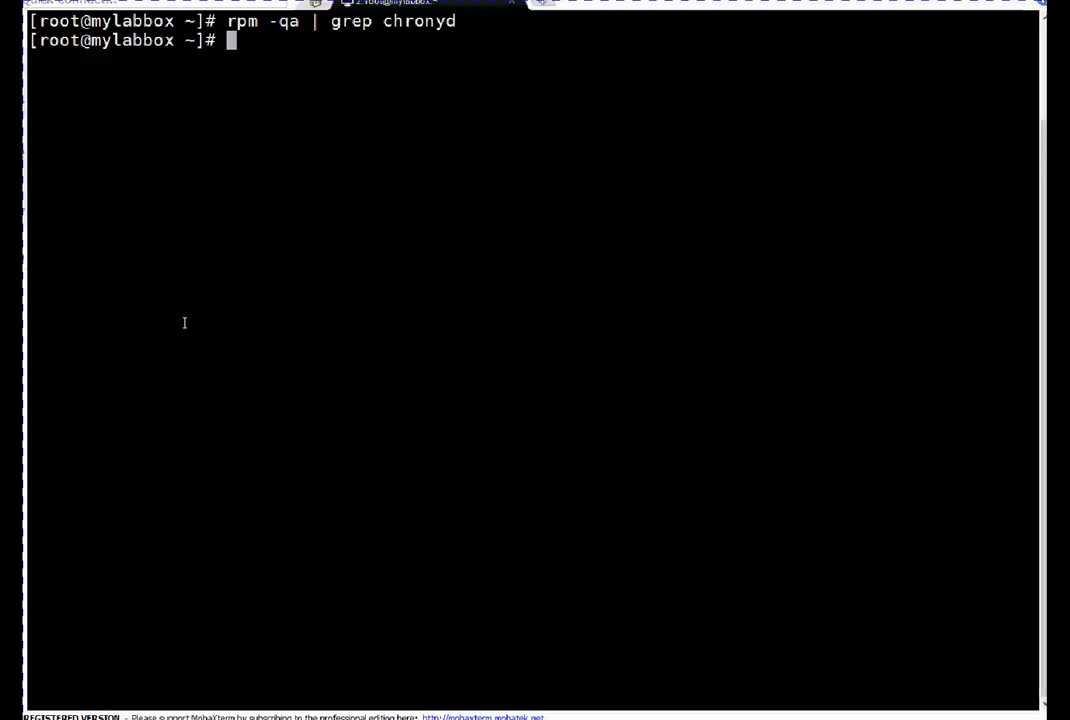
text(rpm -qa | grep chronyd)
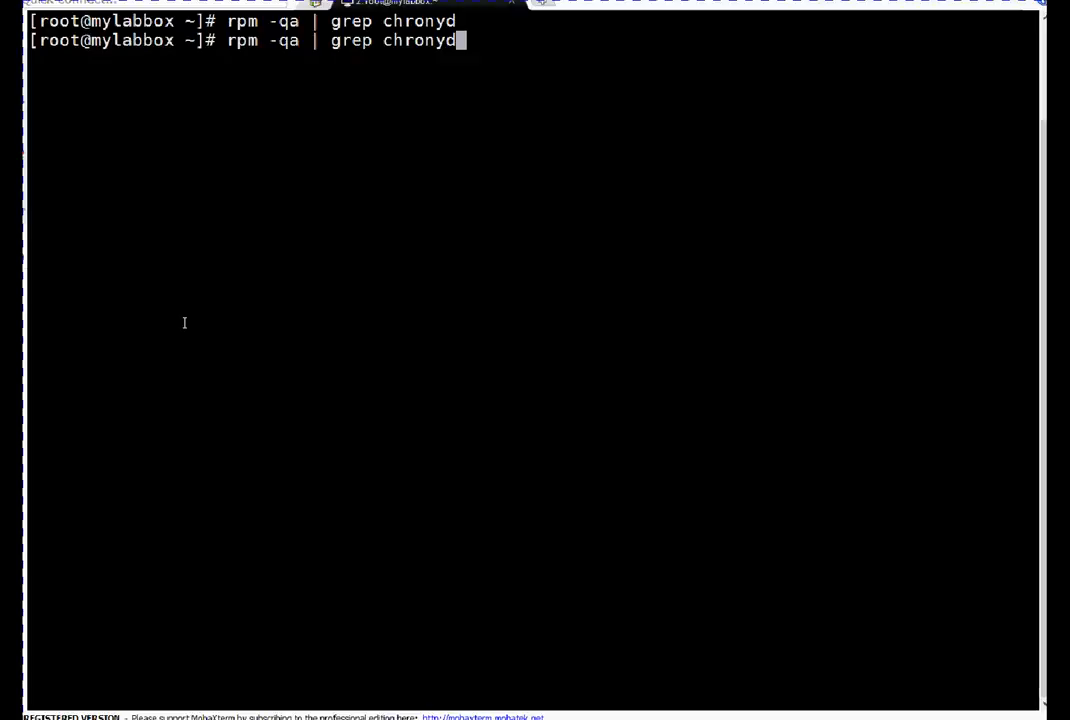
key(Backspace)
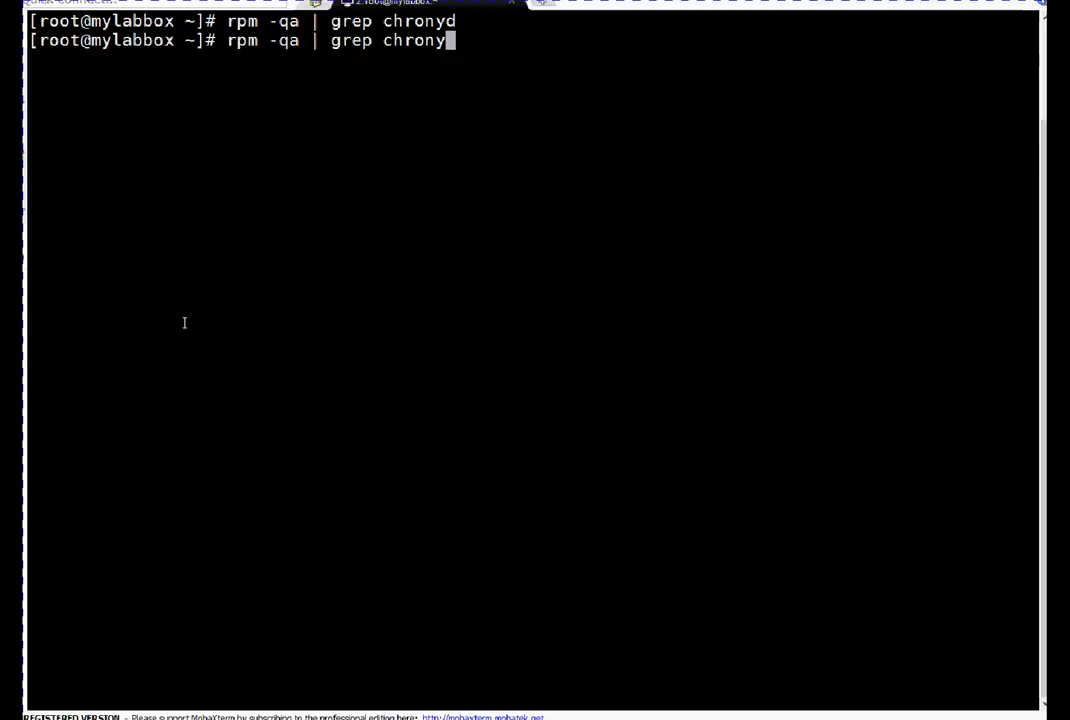
key(Return)
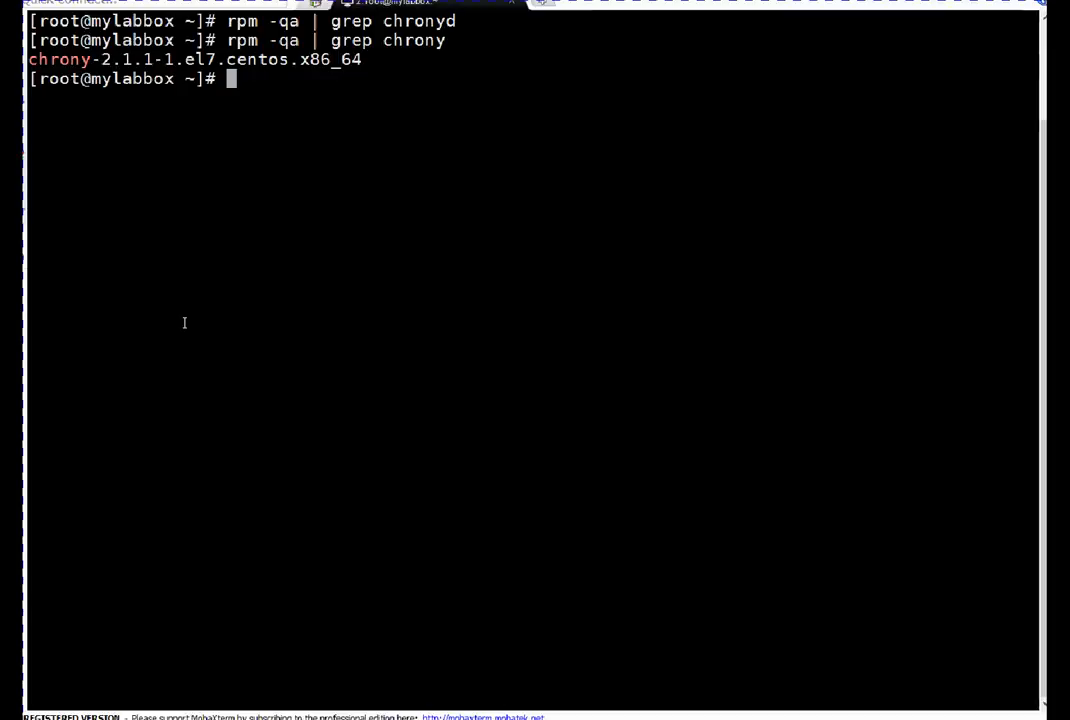
text(rpm -qa | grep chr)
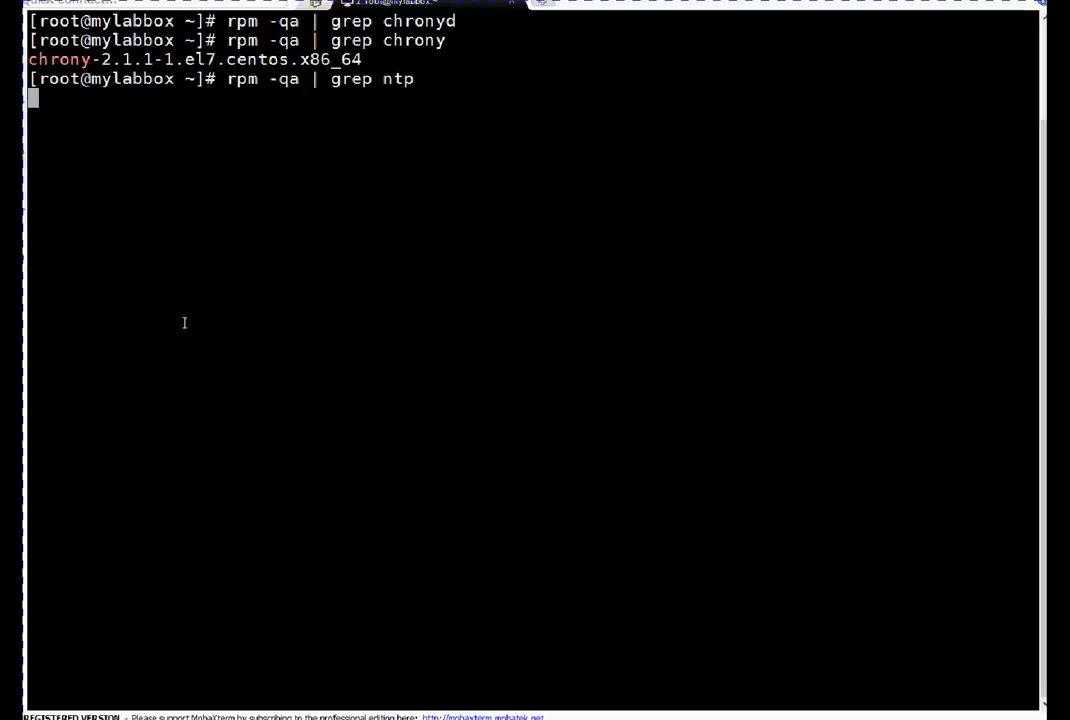
key(Return)
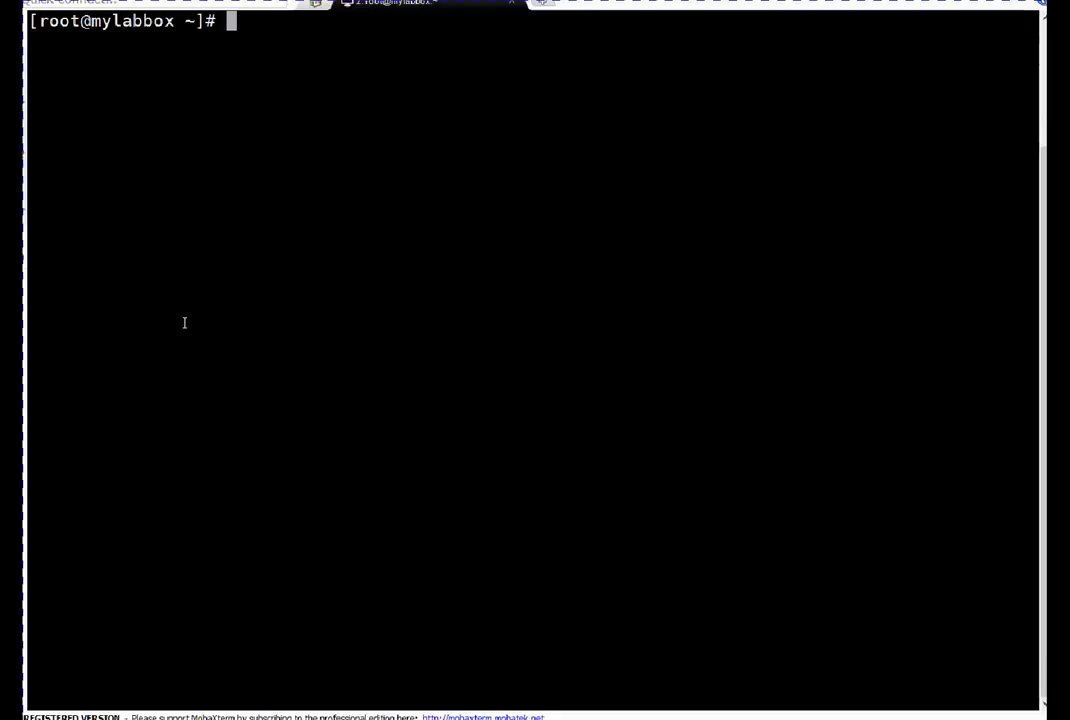
Show eth1 with ifconfig, confirming address 192.168.1.111.
text(ifco)
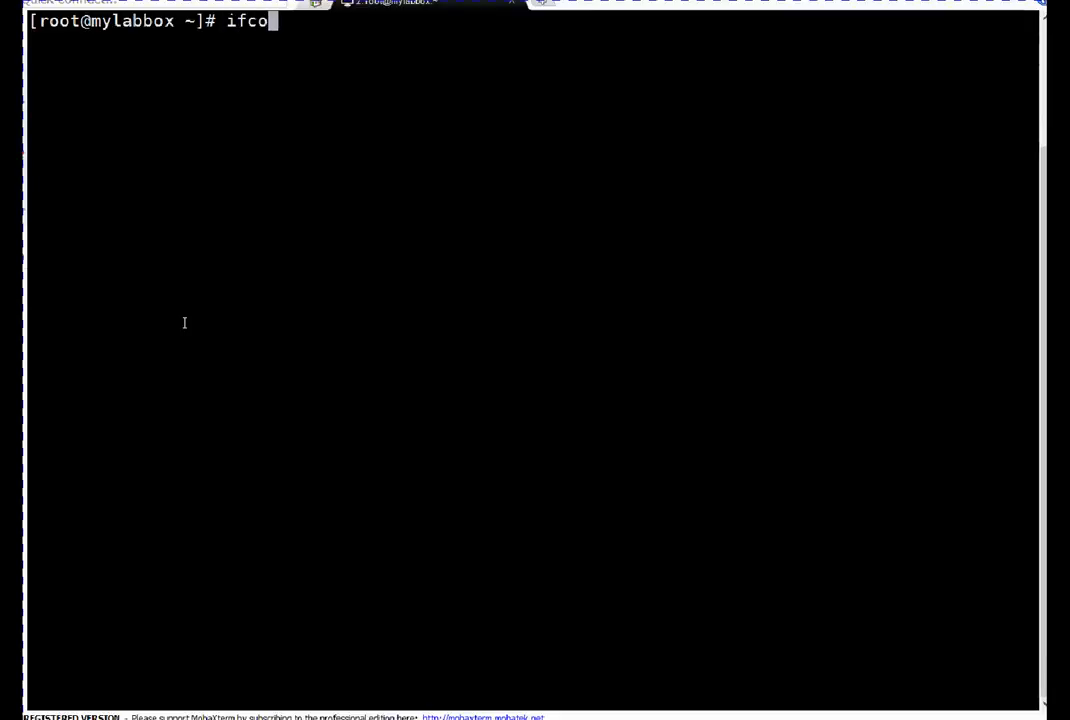
text(fig)
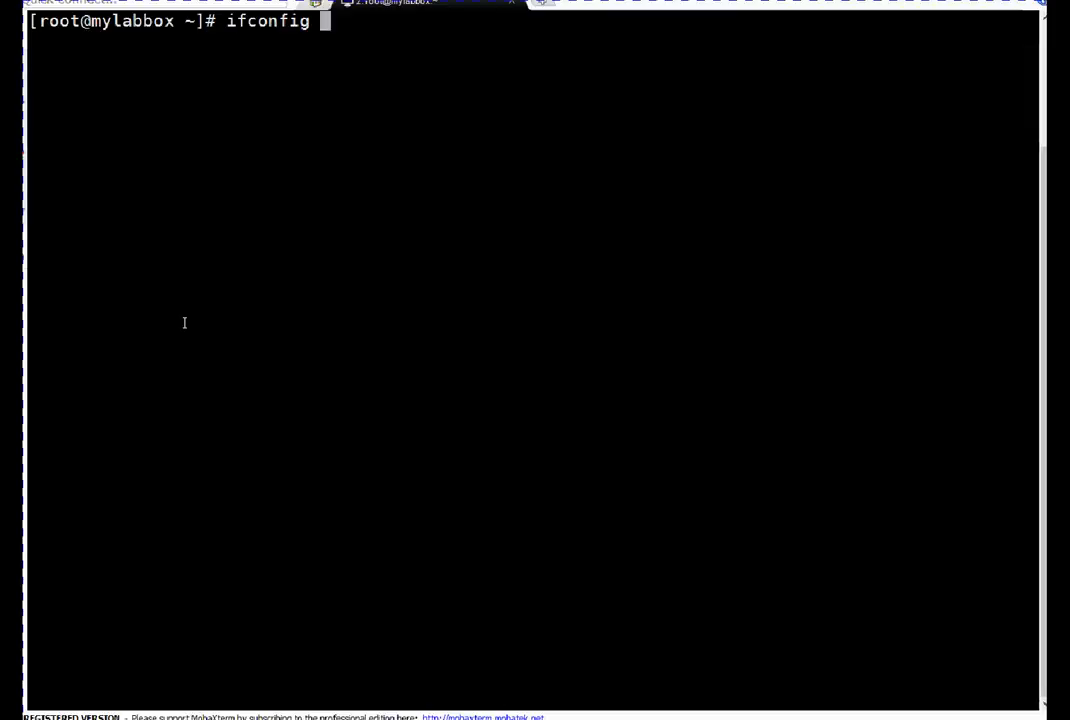
key(Return)
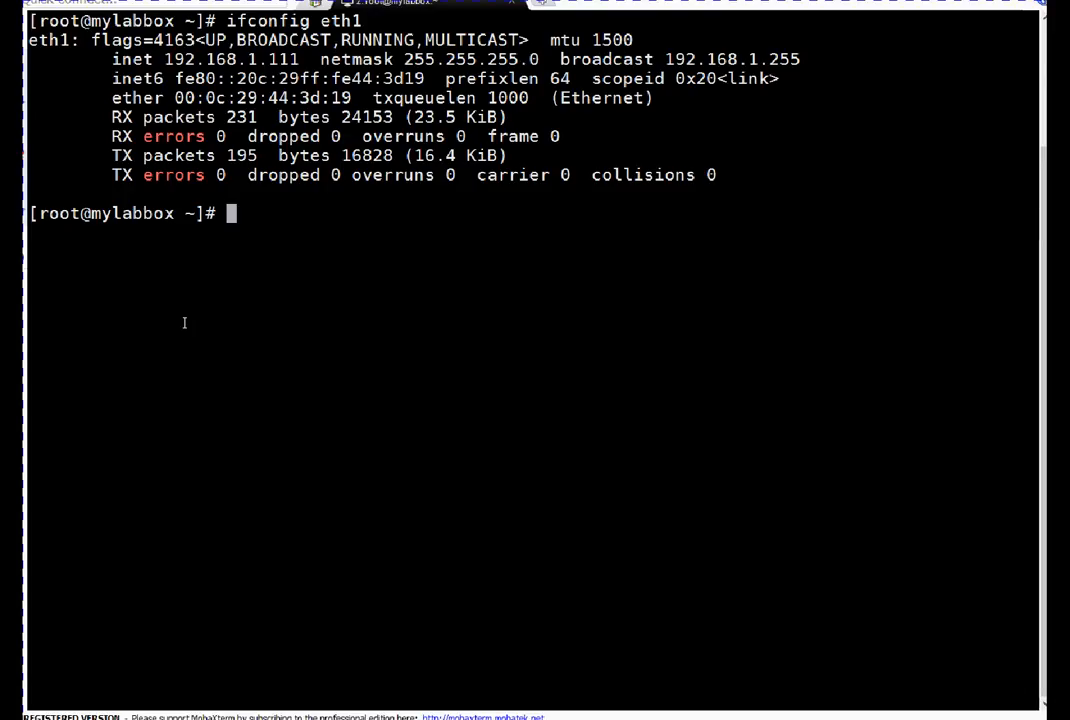
Look up 8.8.8.8 with nslookup, resolving to google-public-dns-a.google.com.
text(nsl)
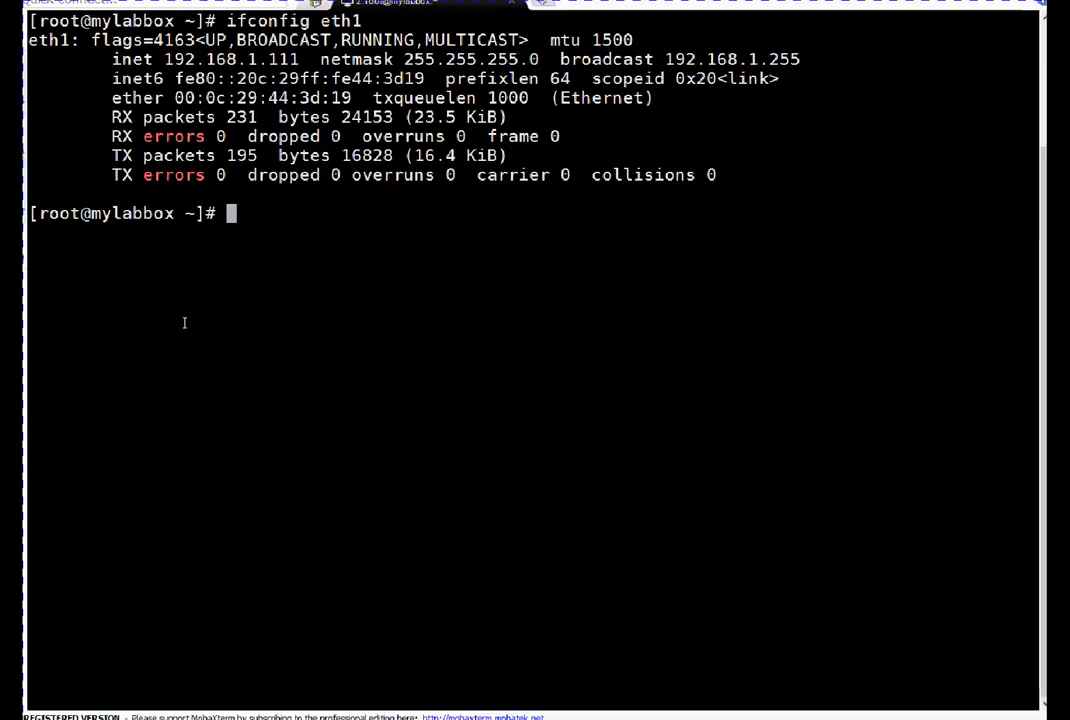
text(nslooku)
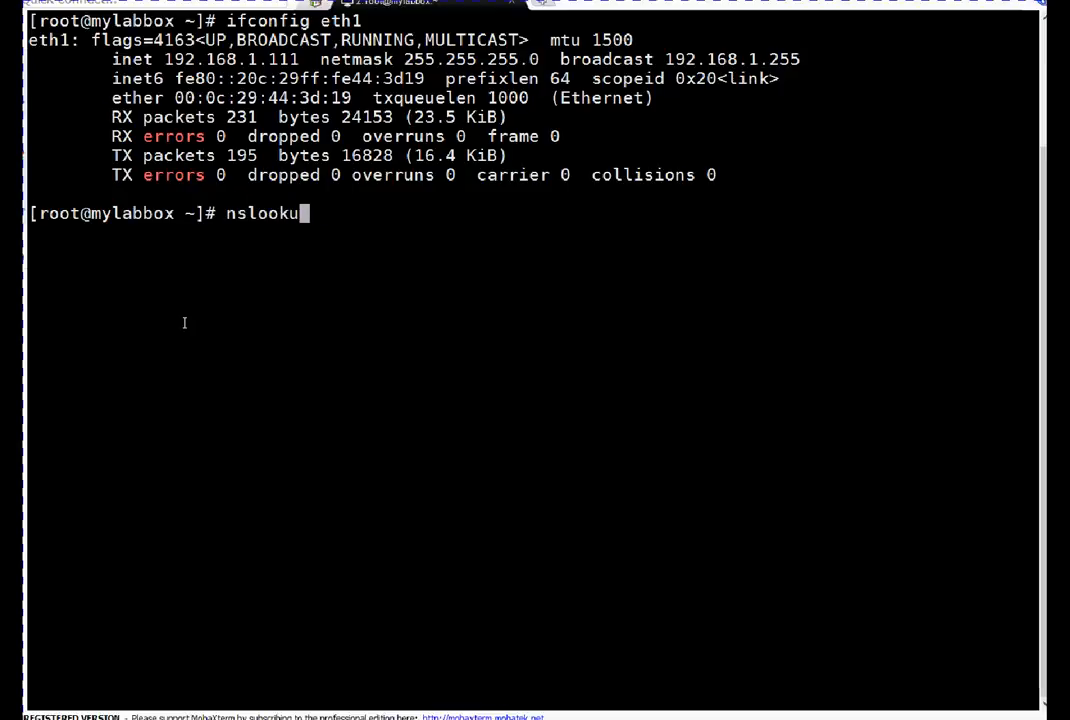
text(8.8)
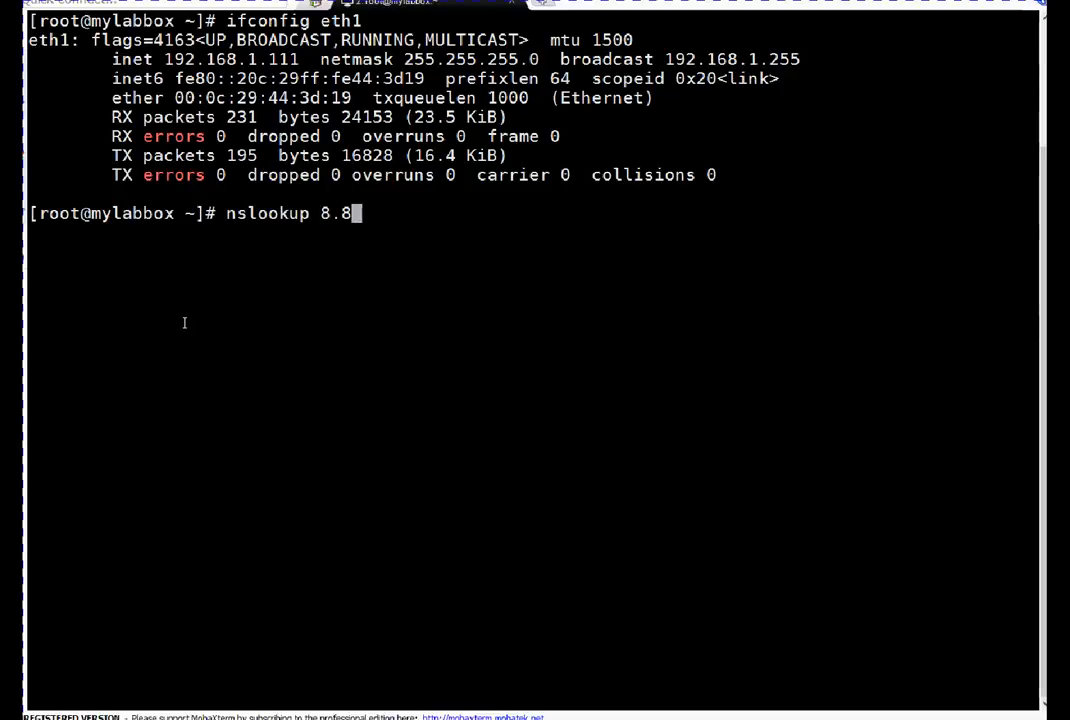
key(Return)
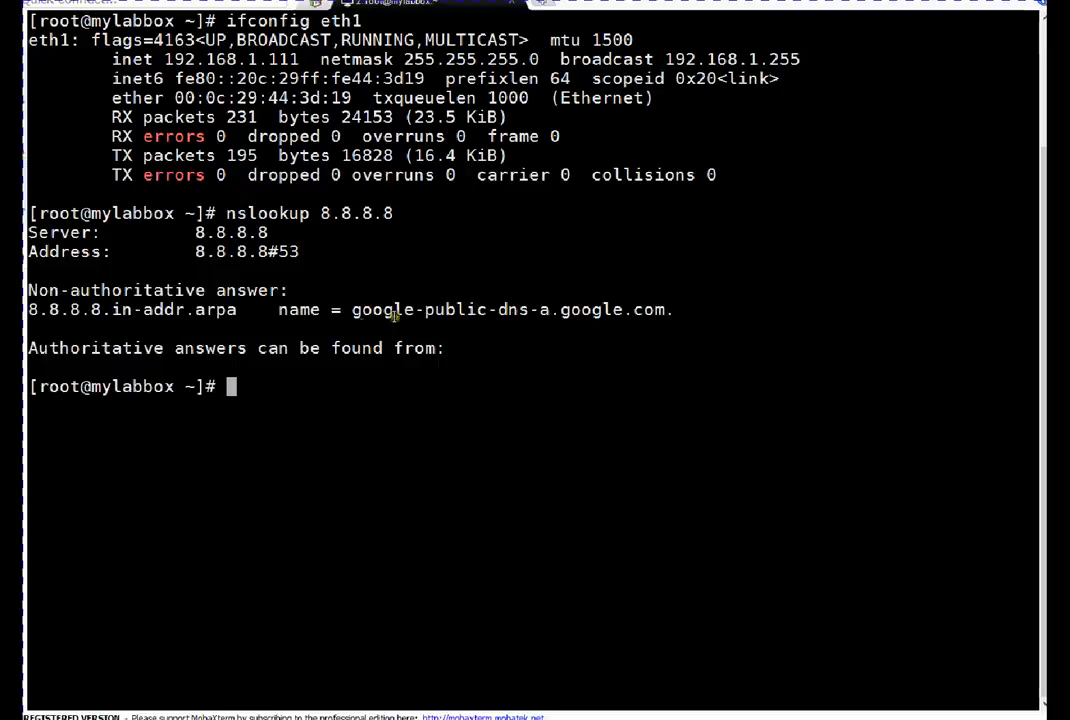
double_click(356, 213)
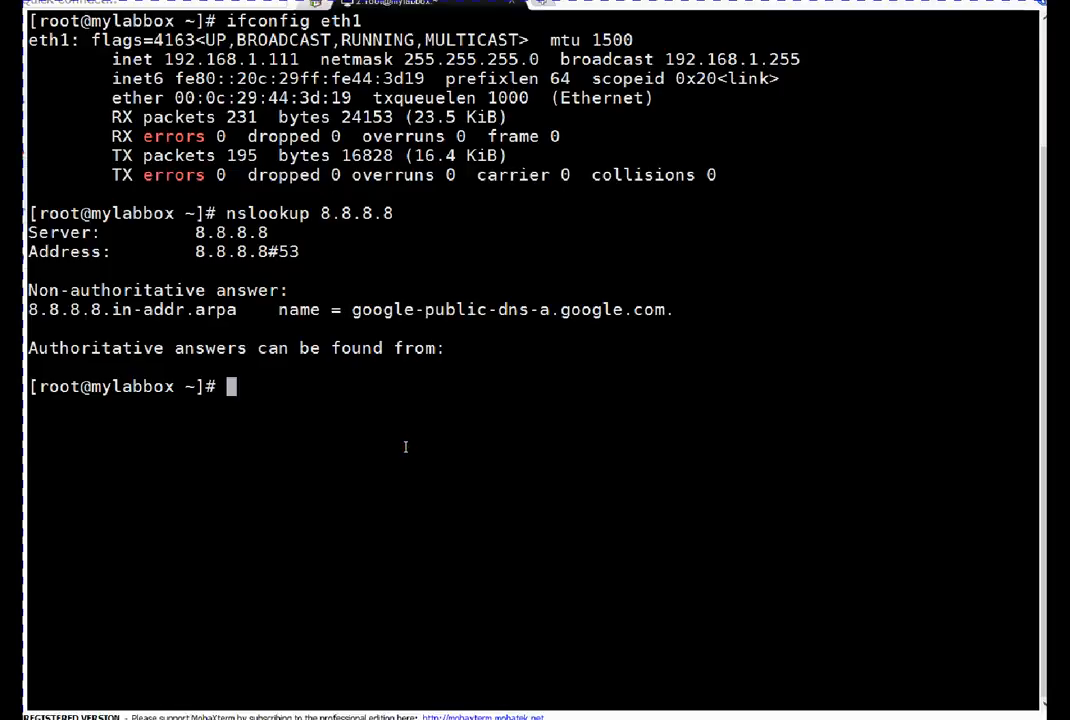
Show systemctl status chronyd.service, which reports disabled and inactive (dead).
key(Return)
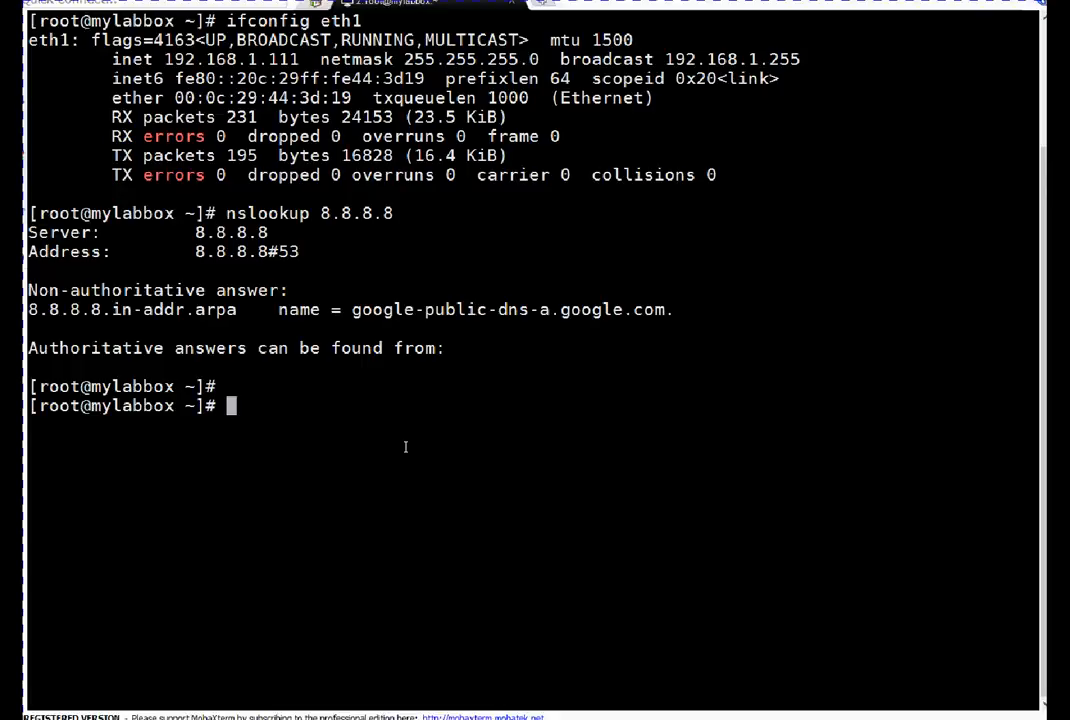
text(syst)
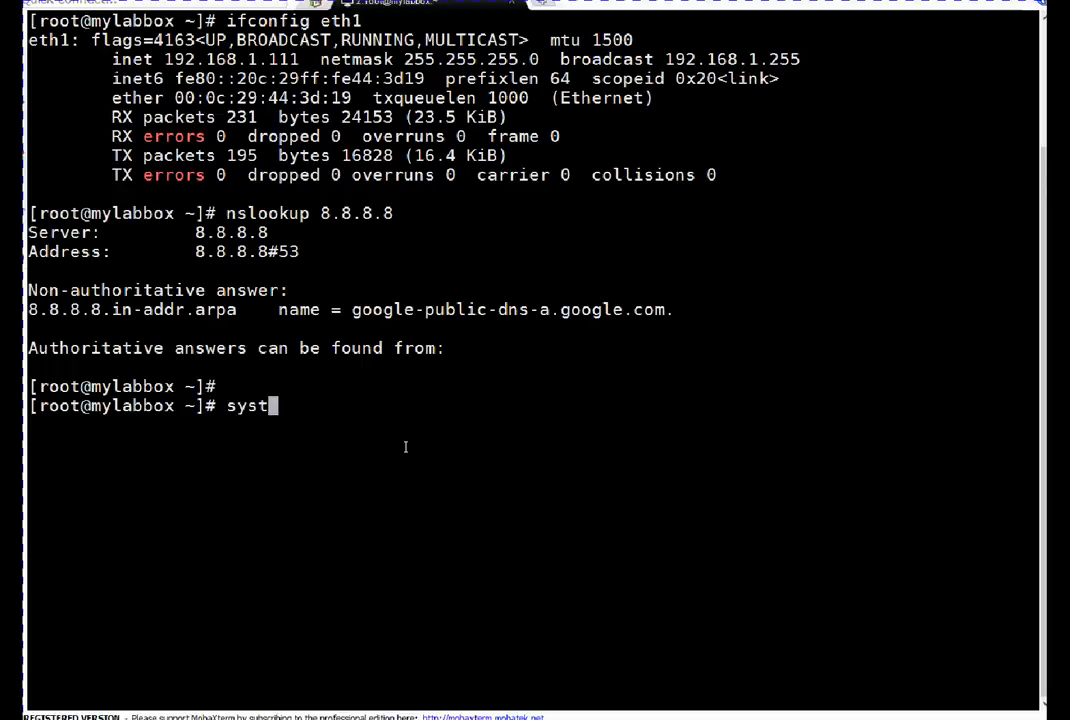
text(emctl status)
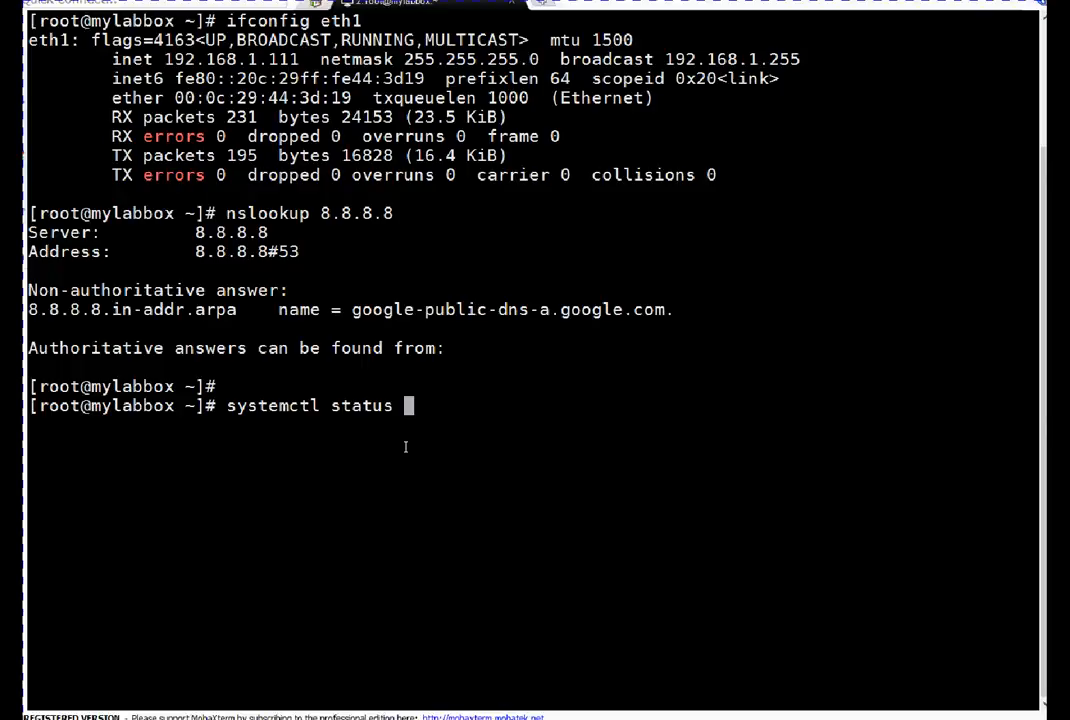
text(chr)
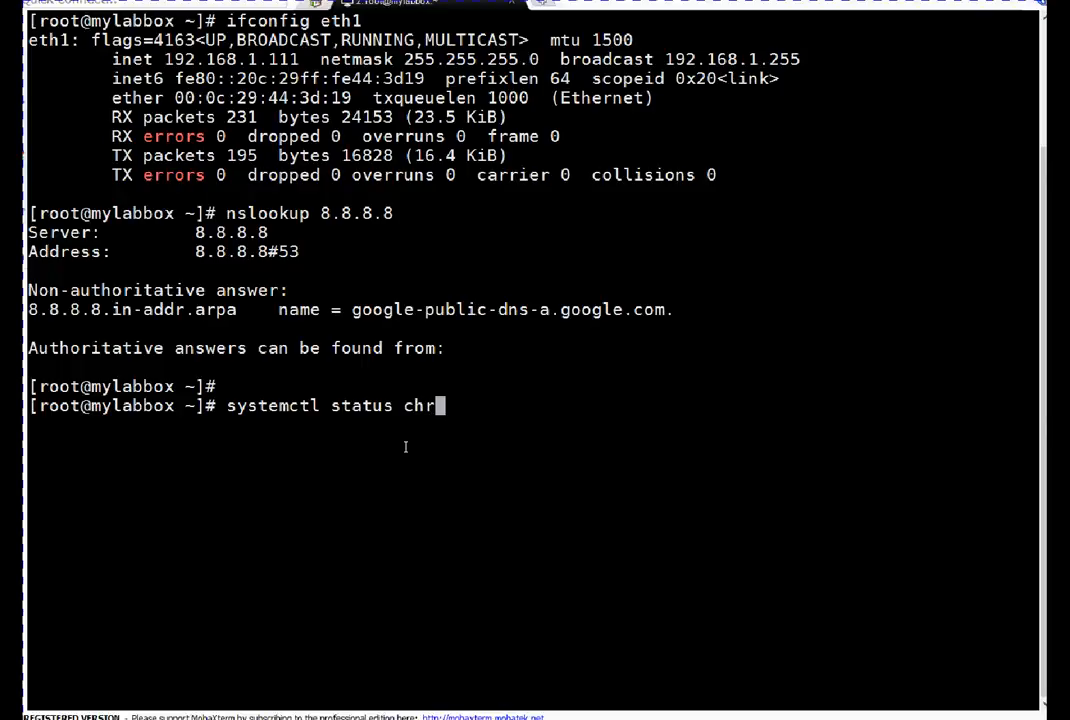
text(onyd.service)
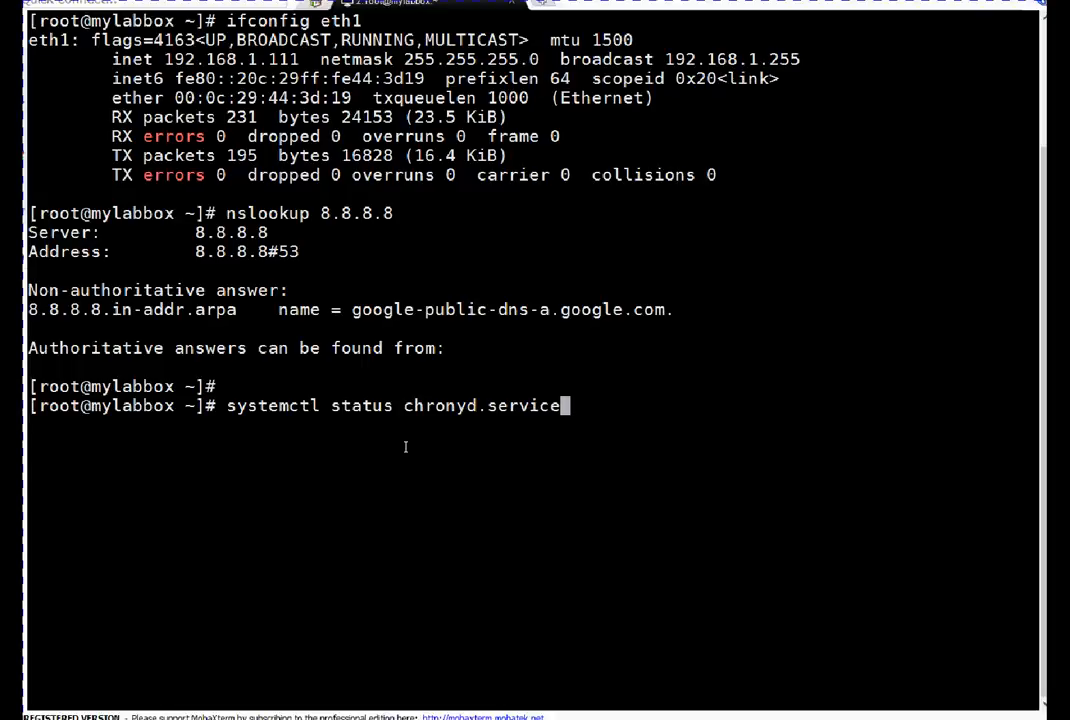
key(Return)
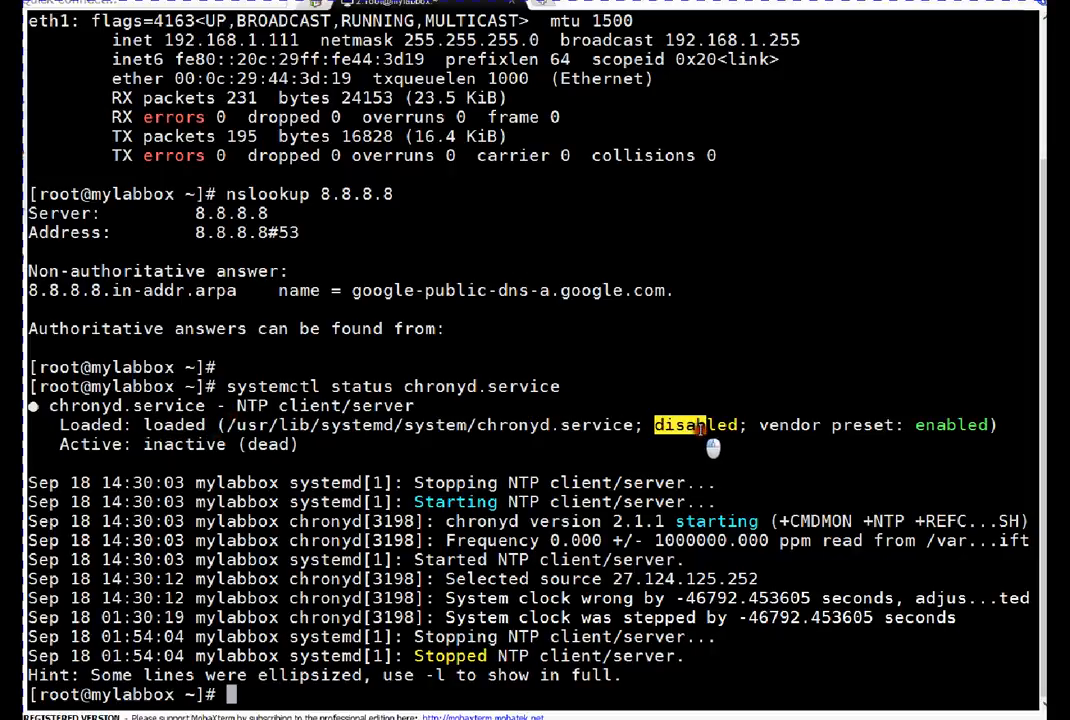
mouse_move(545, 583)
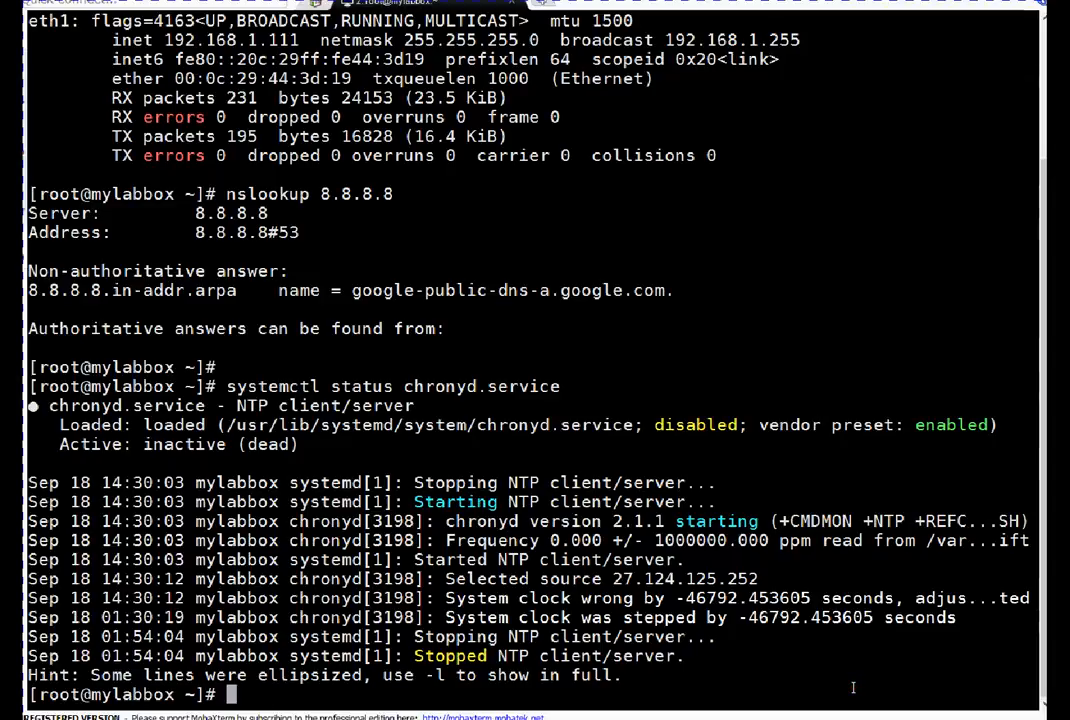
Run systemctl enable chronyd.service, creating its multi-user boot symlink.
text(systemctl status chronyd.service)
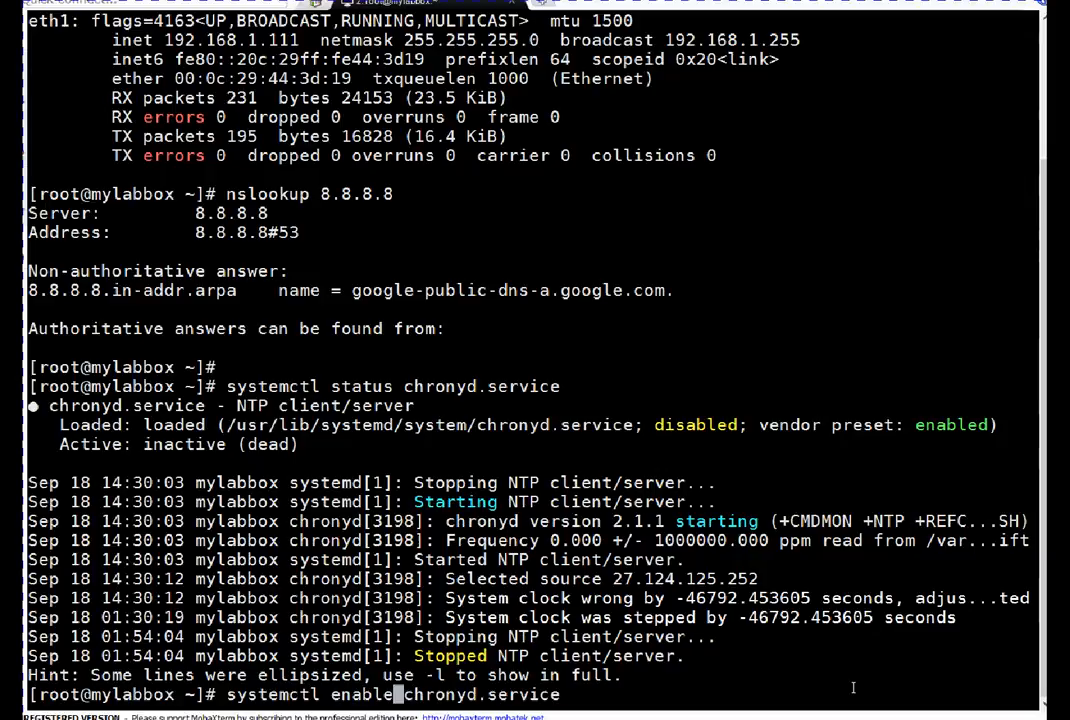
key(Return)
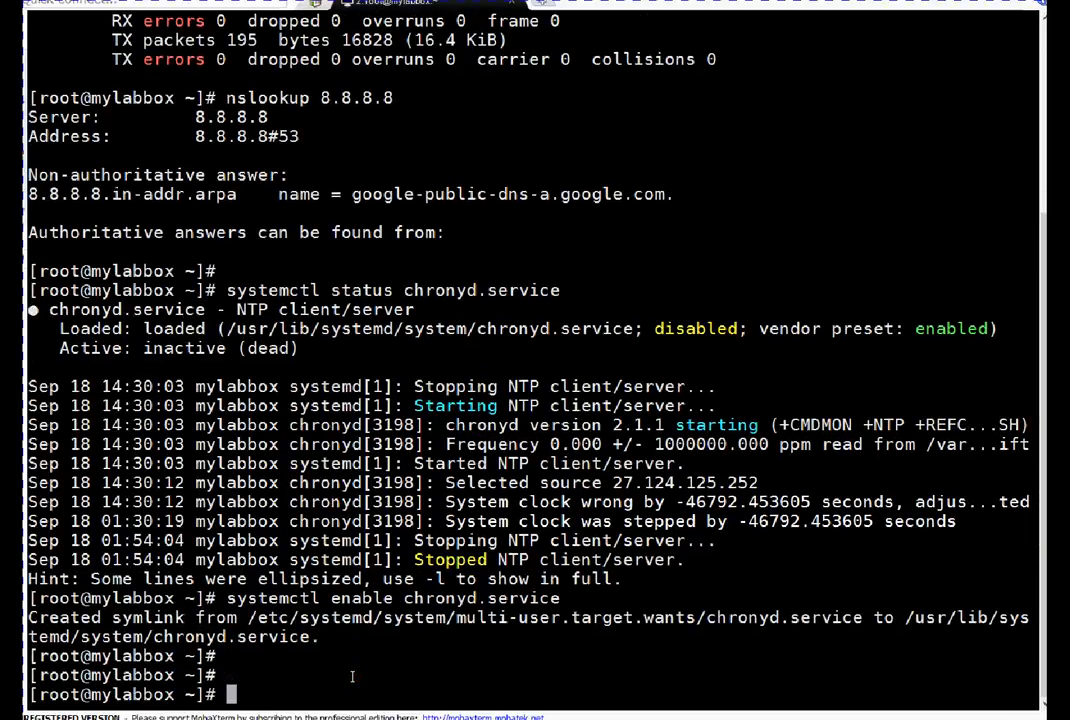
text(systemctl enable chronyd.service)
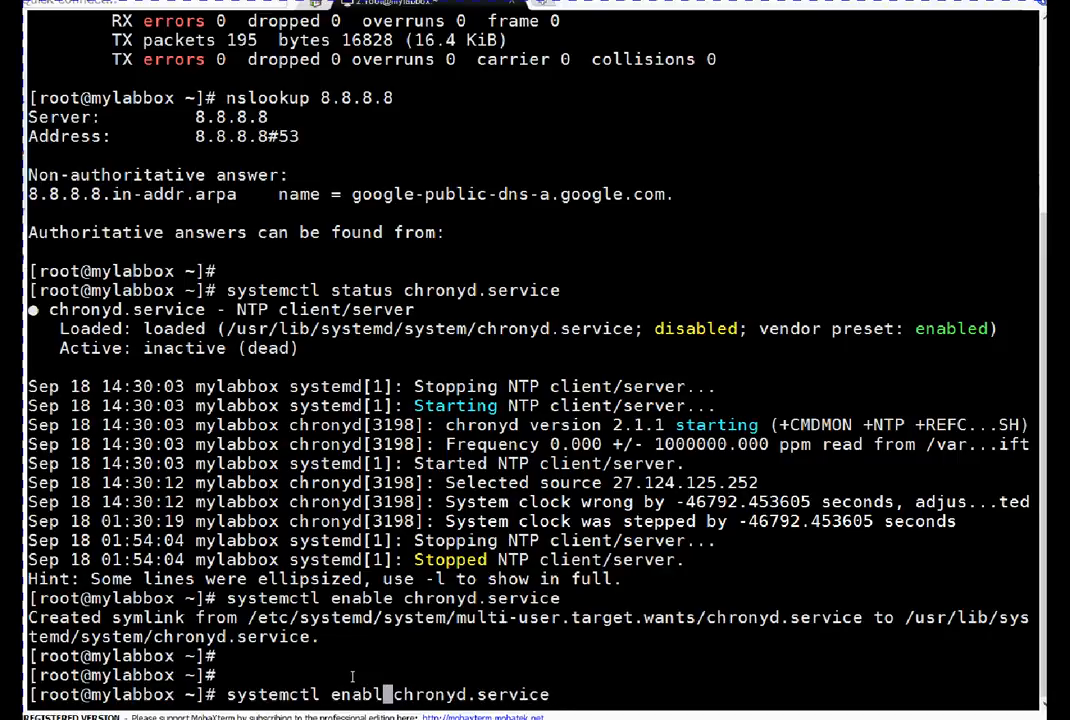
Run systemctl start chronyd.service and check its status shows enabled and active (running).
text(start)
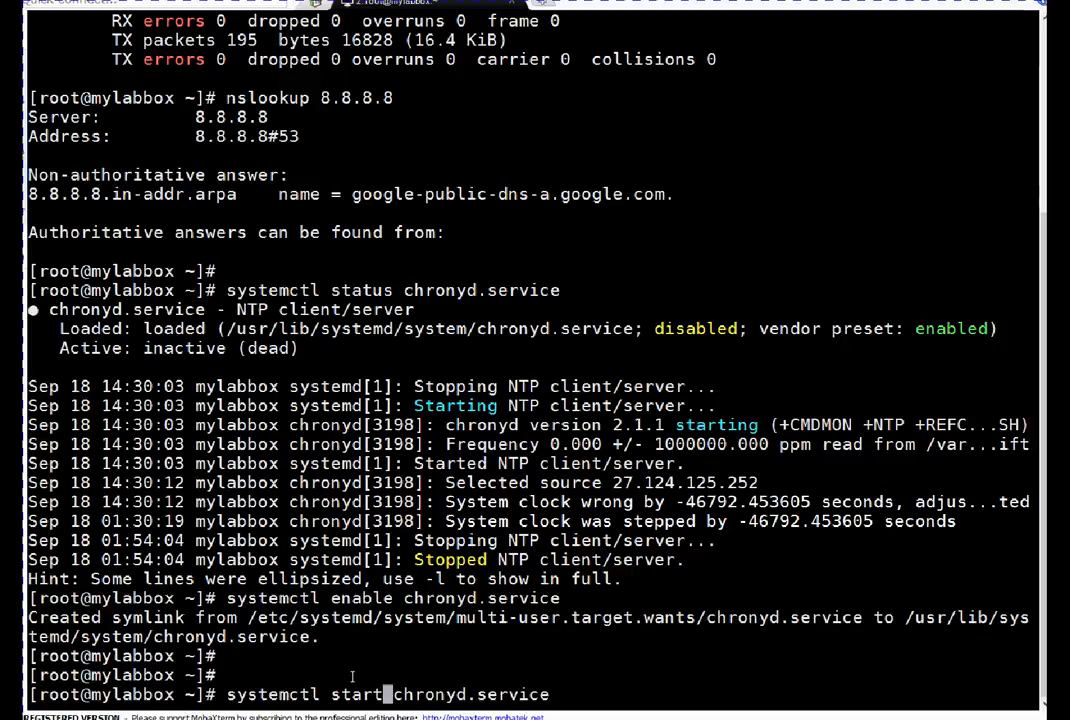
key(Return)
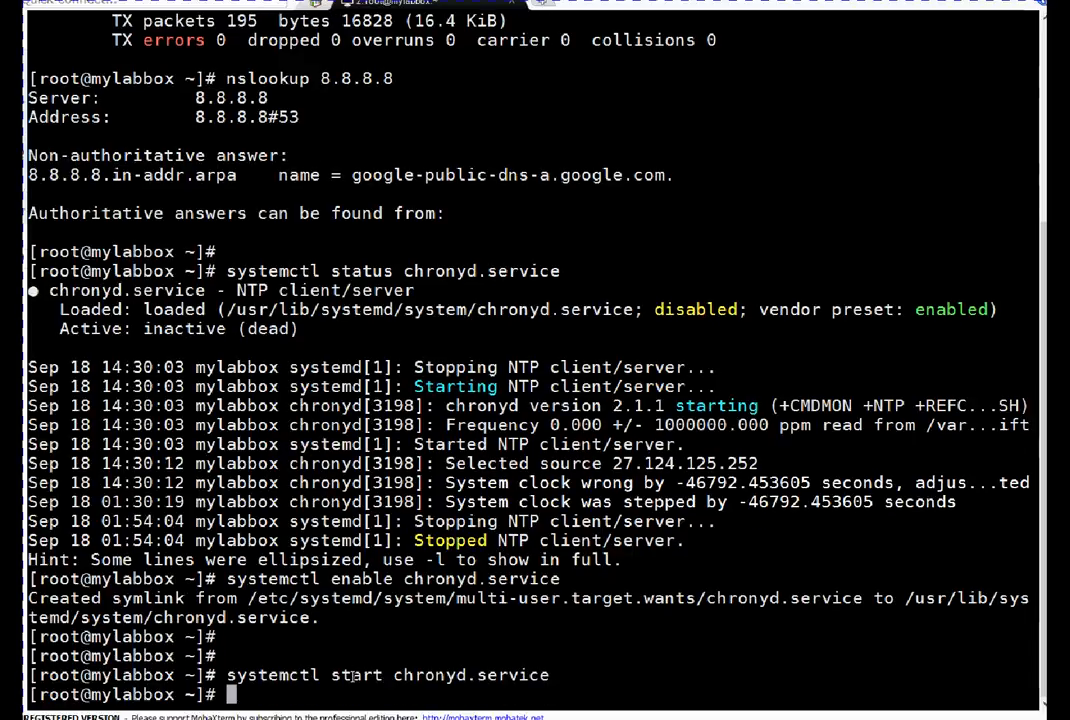
text(systemctl enable chronyd.service)
text(systemctl status chronyd.service)
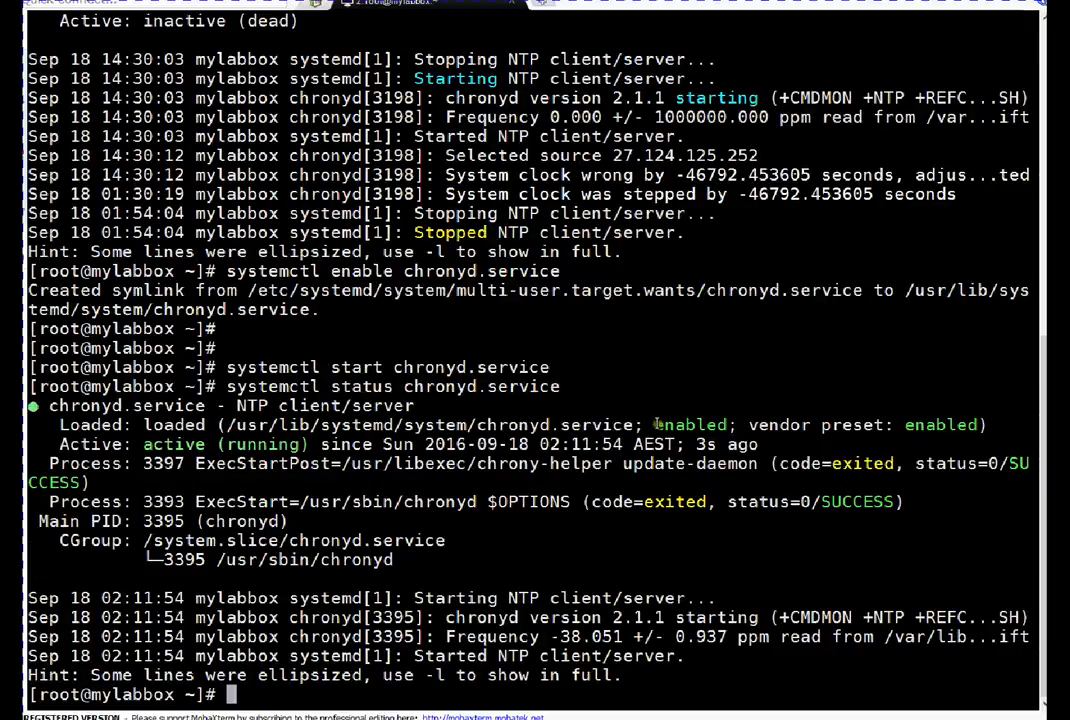
double_click(689, 424)
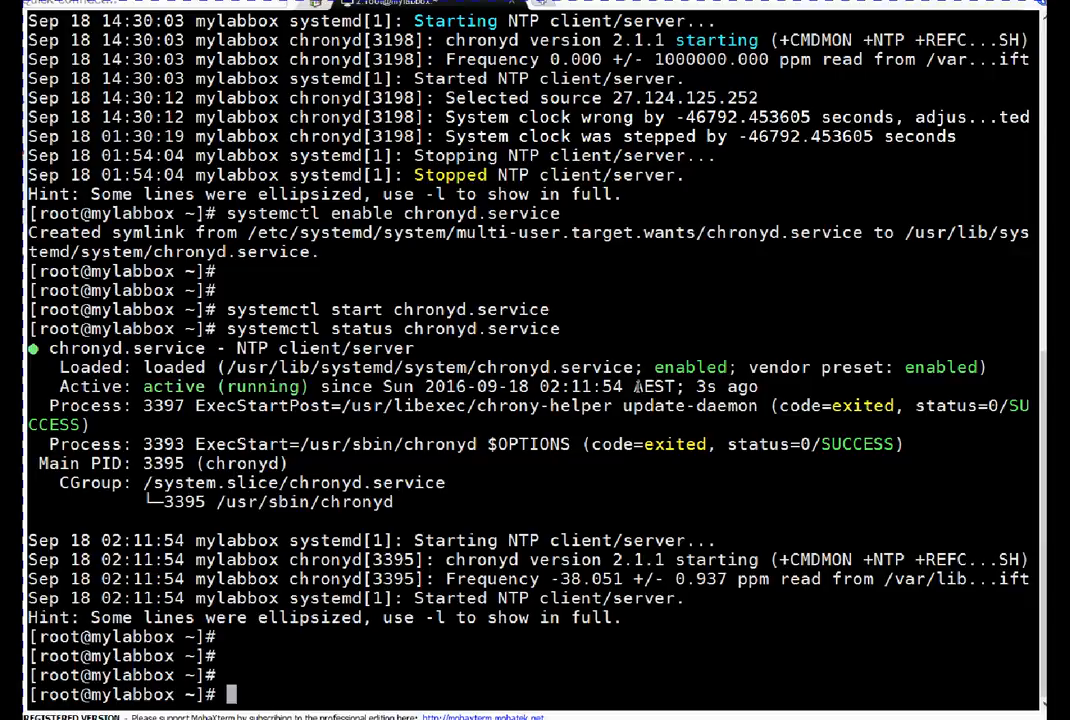
Run chronyc sources, listing four NTP sources with ntp2.syrahost.com as the sync server.
text(chro)
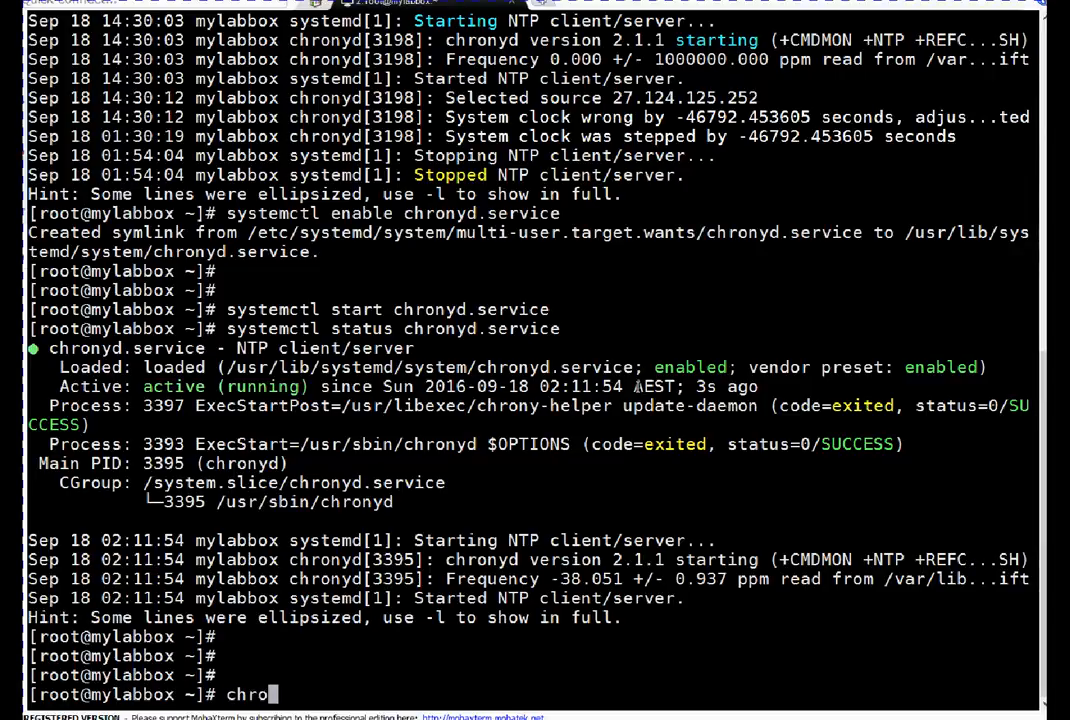
text(ny)
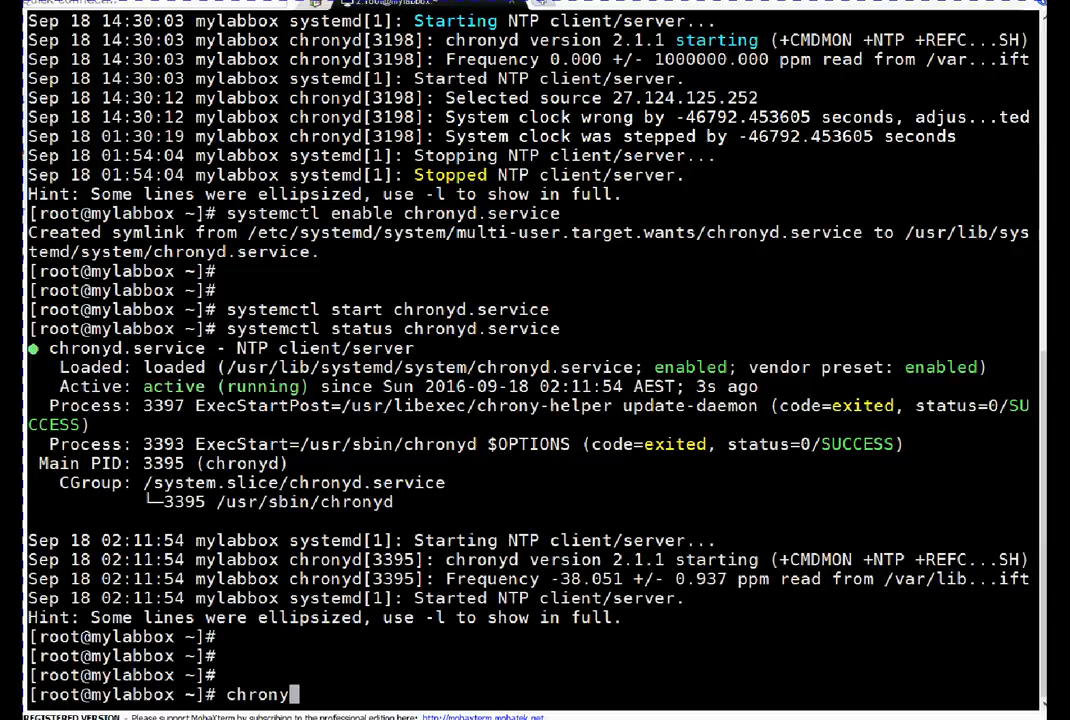
text(c)
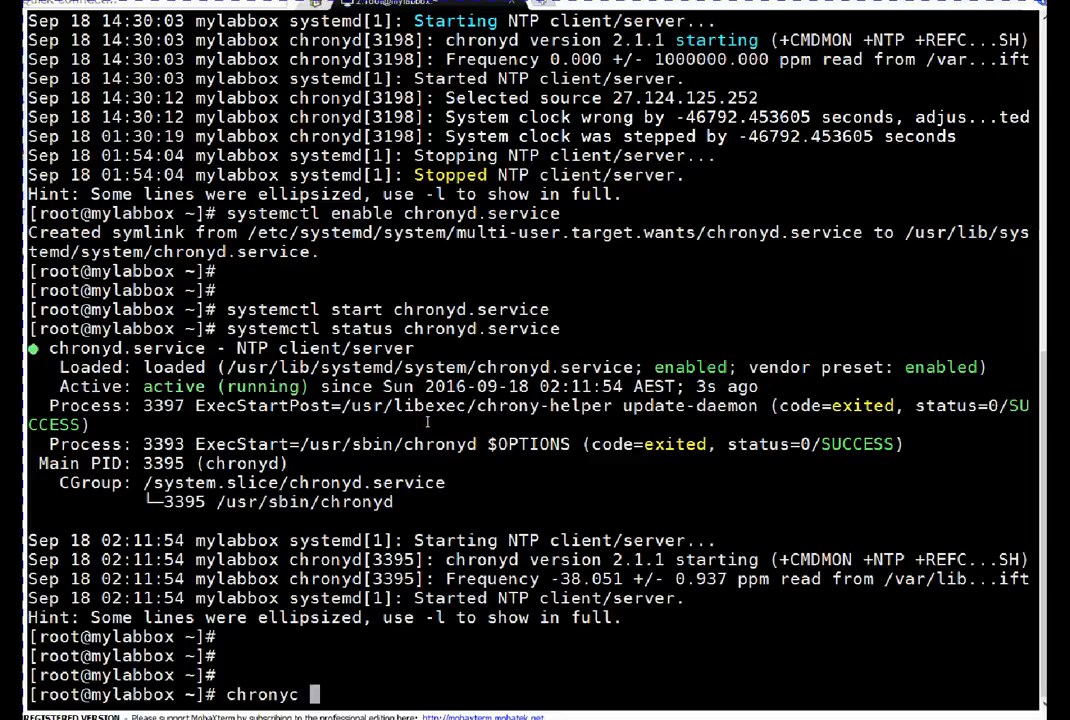
text(sourc)
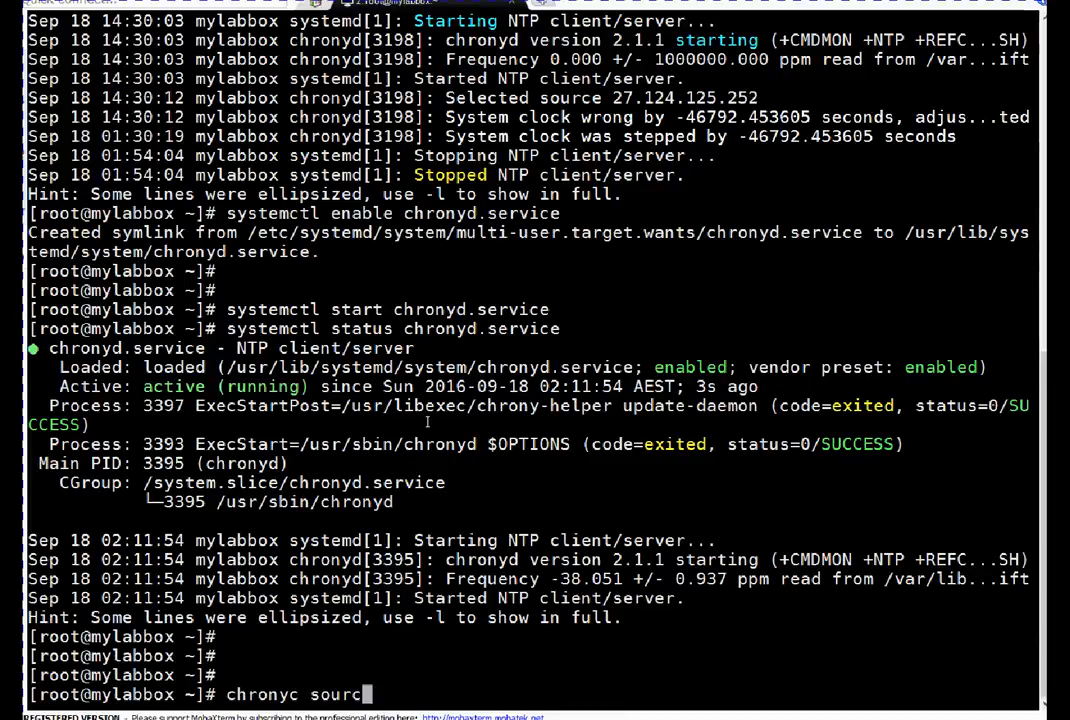
key(Return)
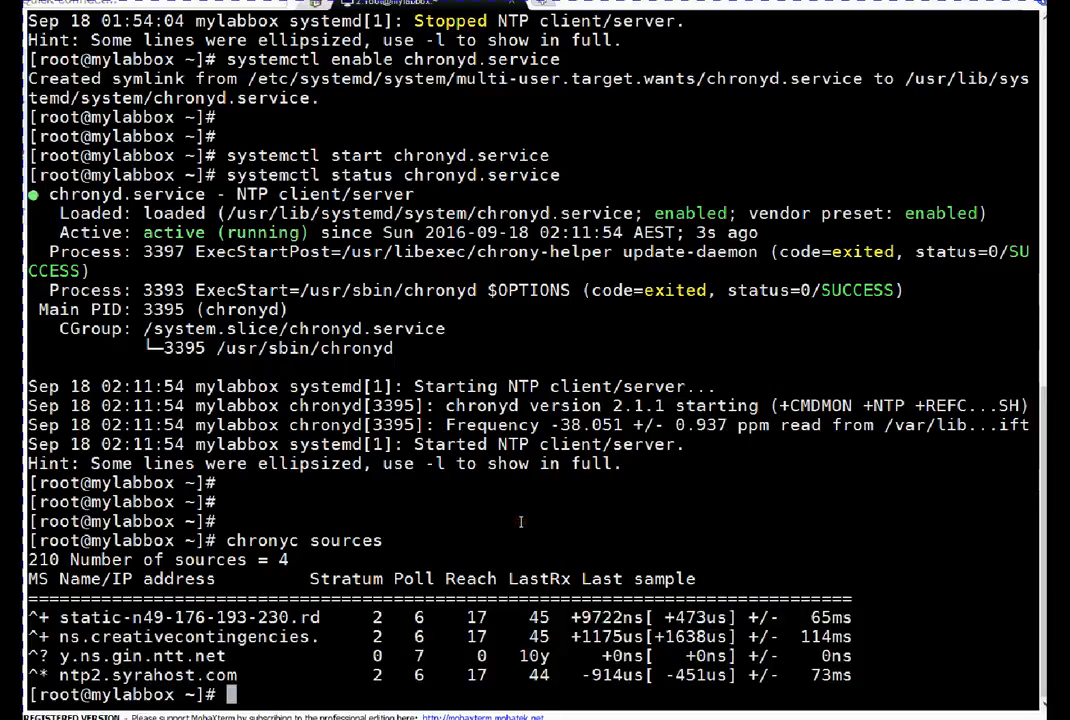
text(chronyc sour)
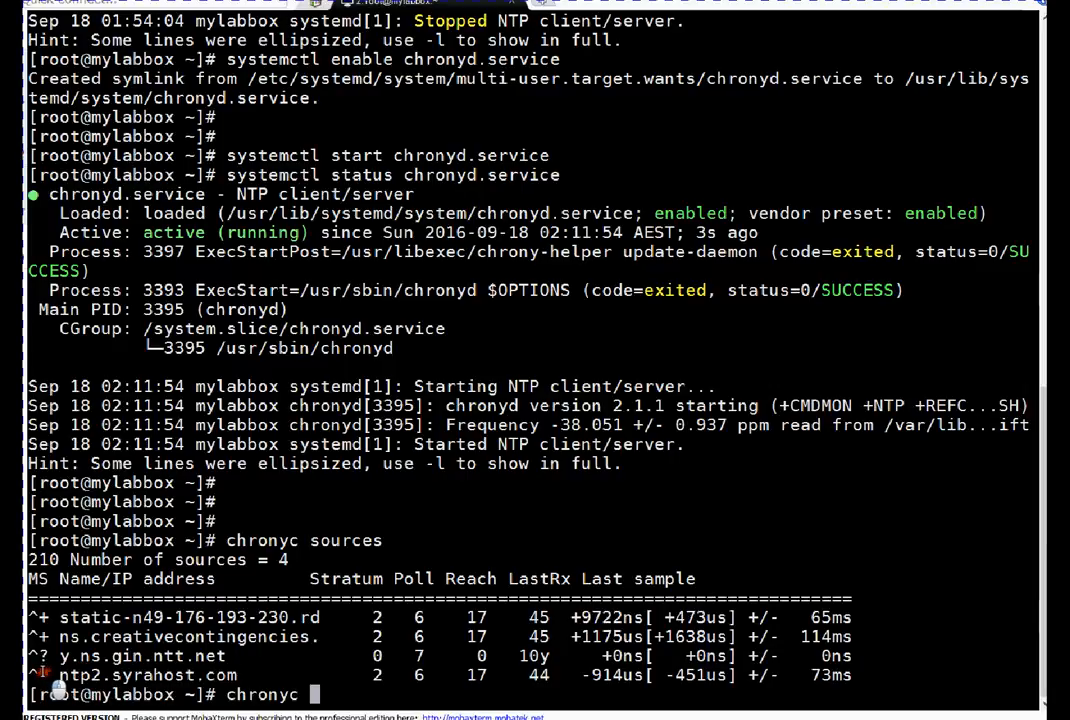
mouse_move(50, 685)
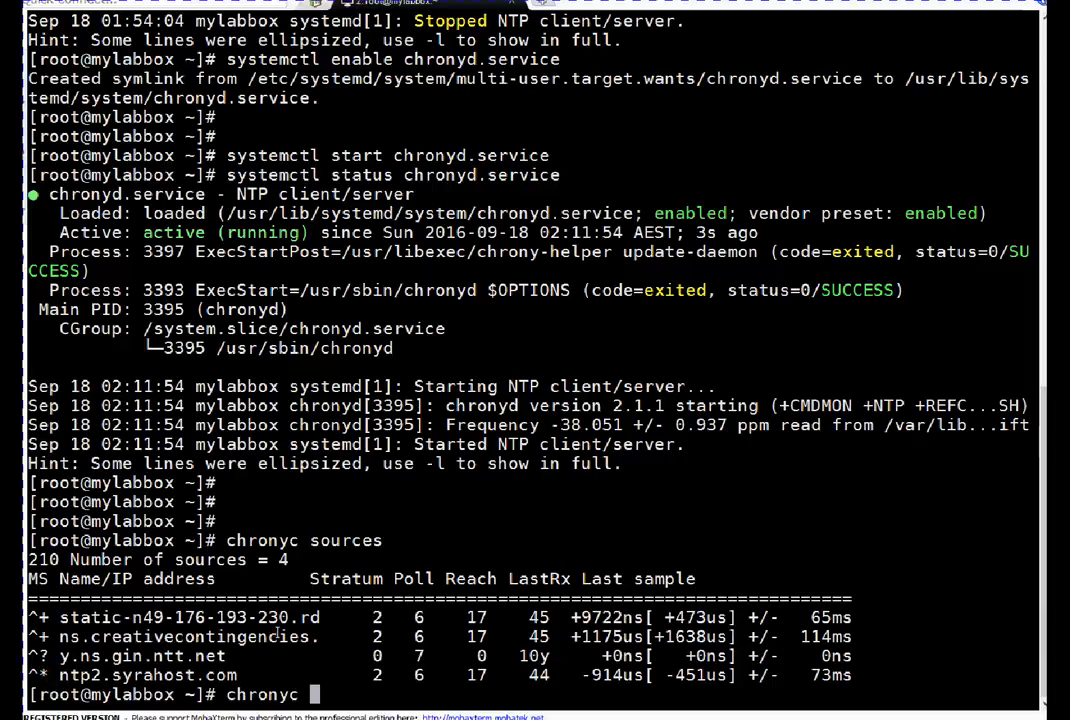
Run chronyc tracking, showing reference 49.176.193.230, stratum 3, leap status Normal.
text(tra)
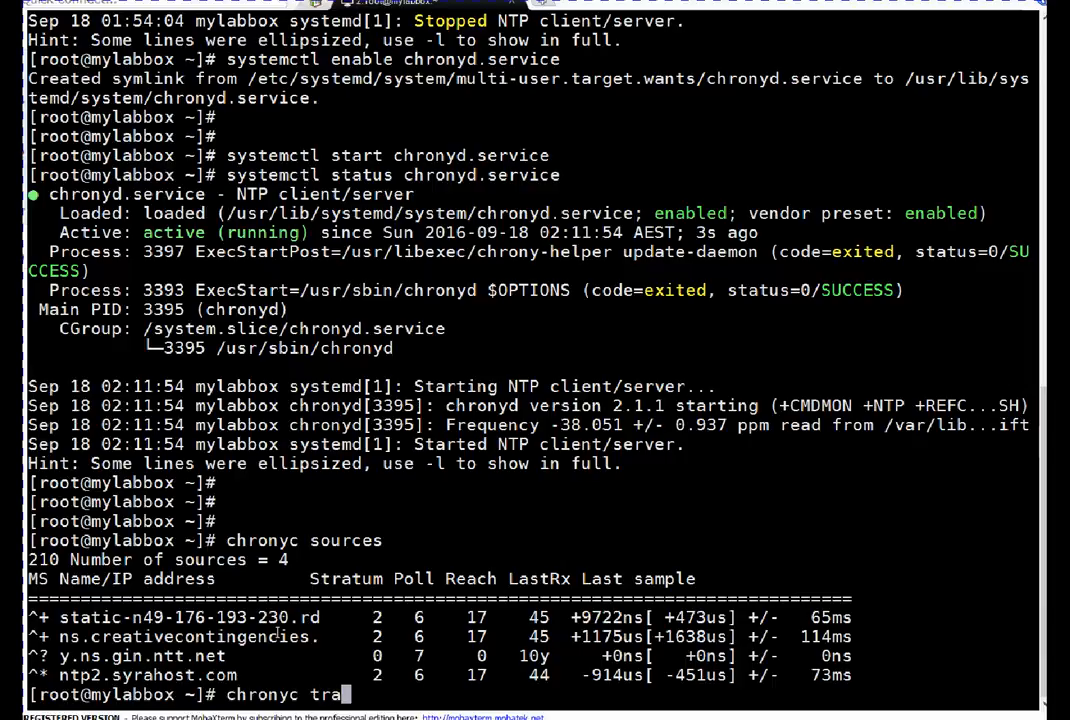
text(cking)
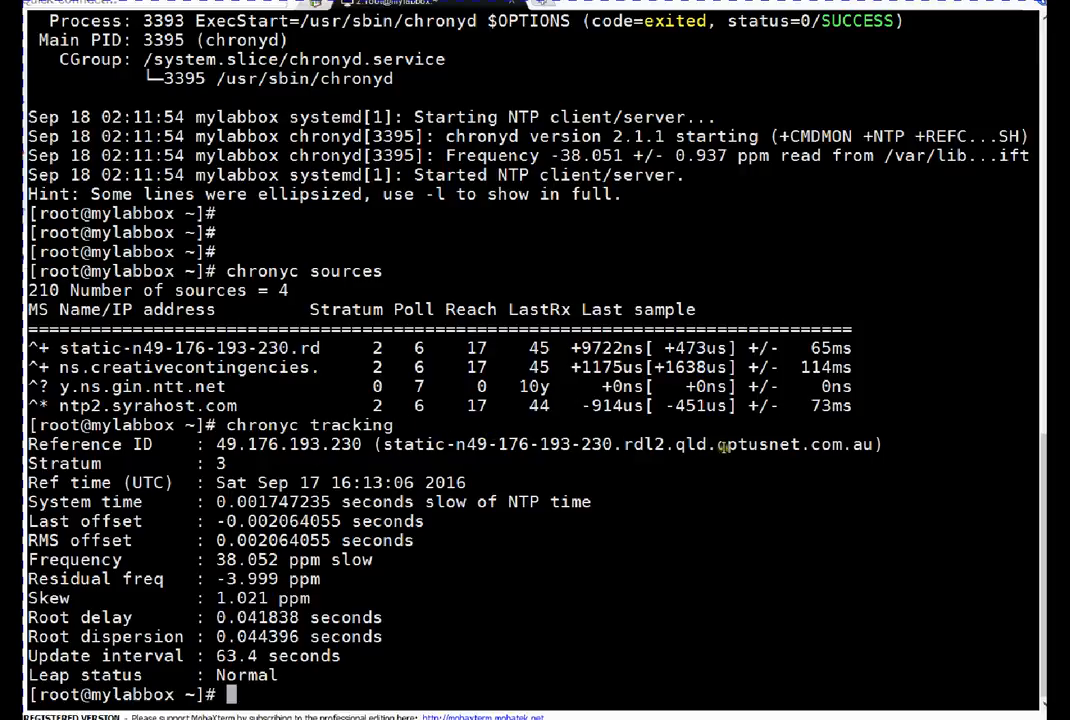
mouse_move(485, 493)
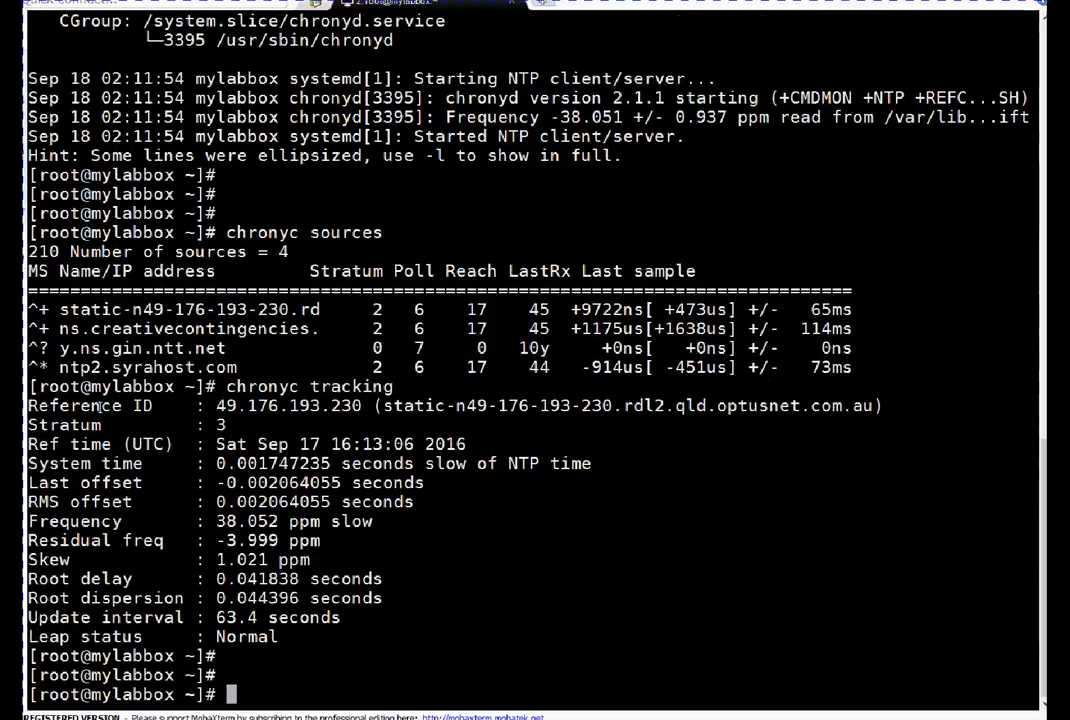
text(cat)
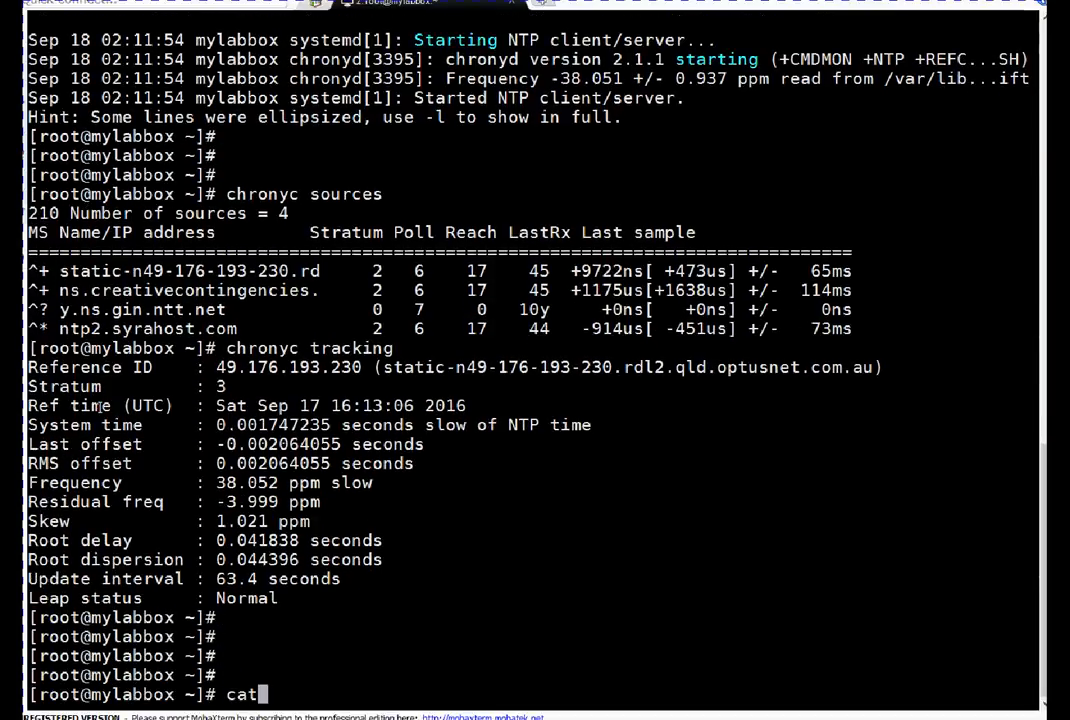
text(vi /)
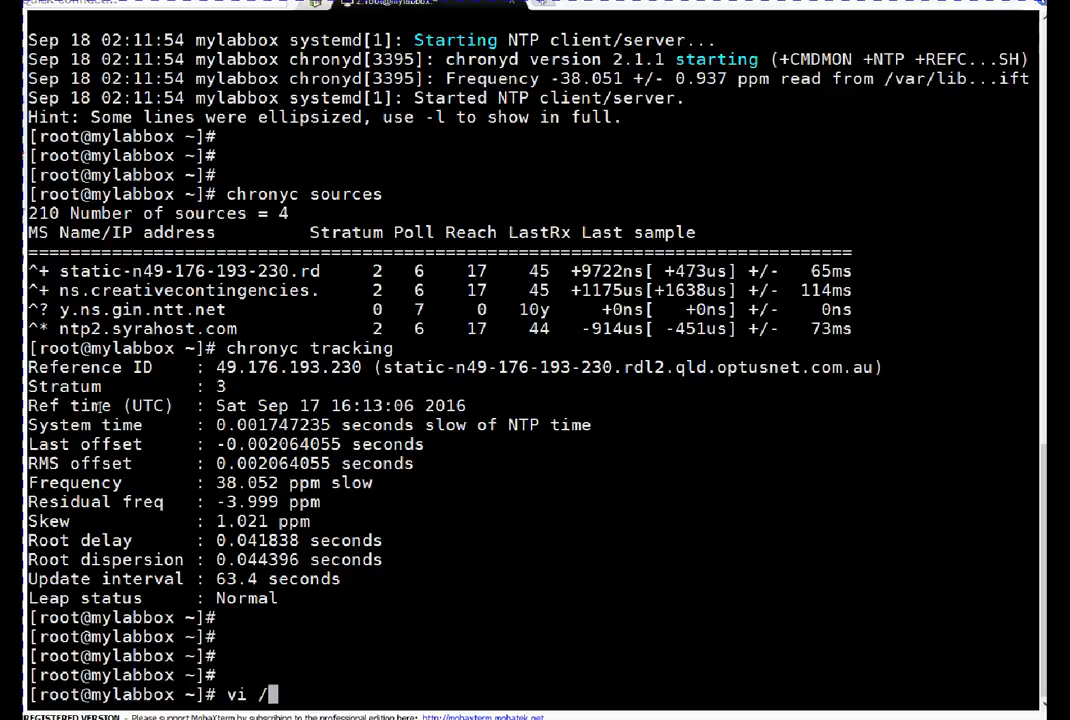
text(etc/c)
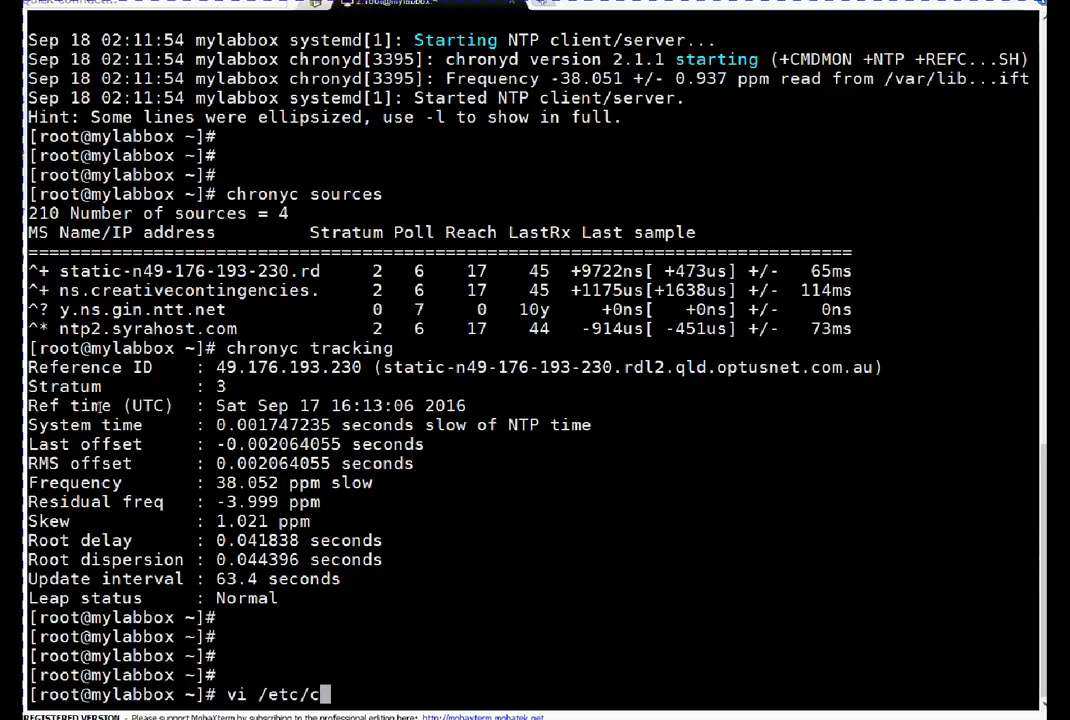
text(hrony.c)
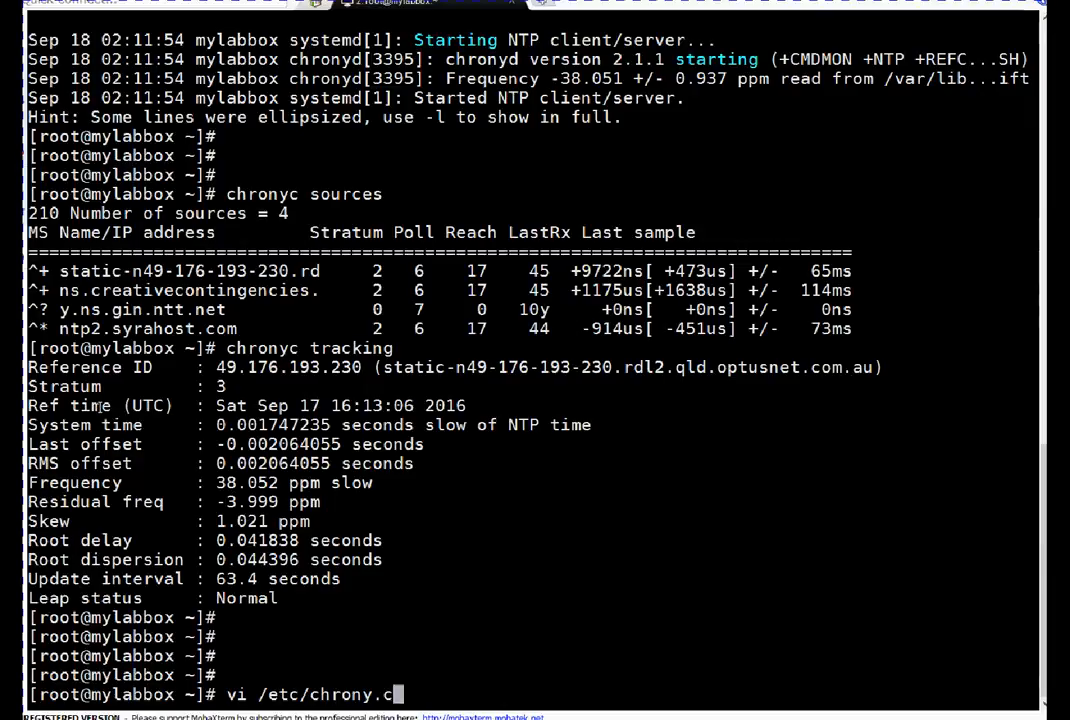
key(Return)
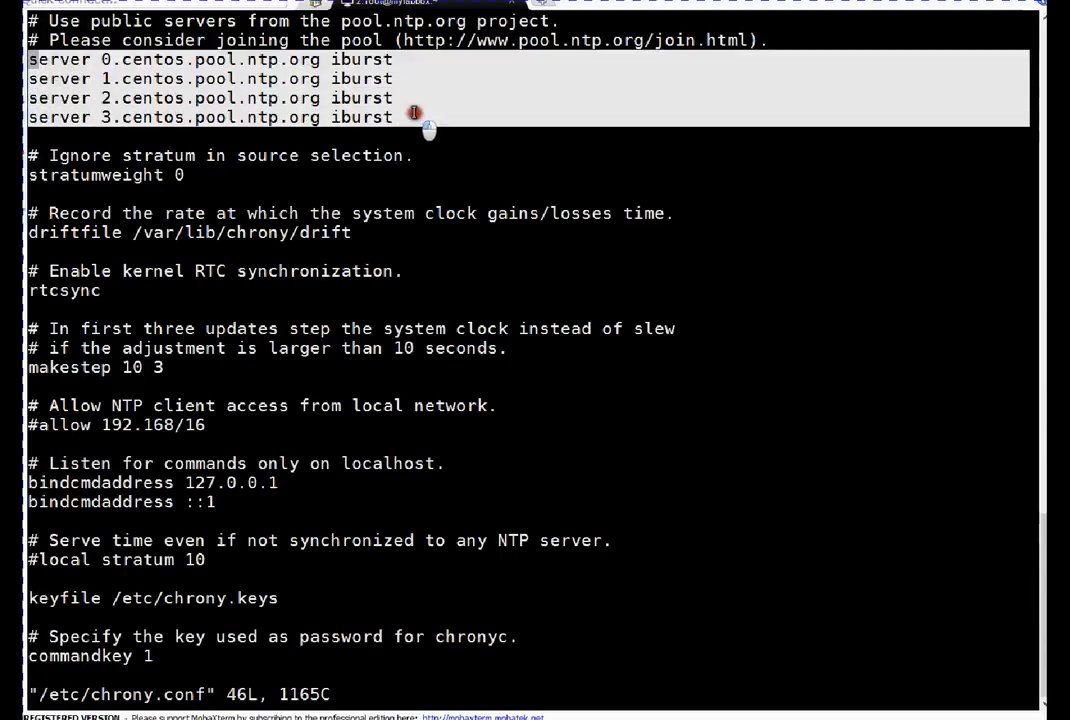
mouse_move(218, 103)
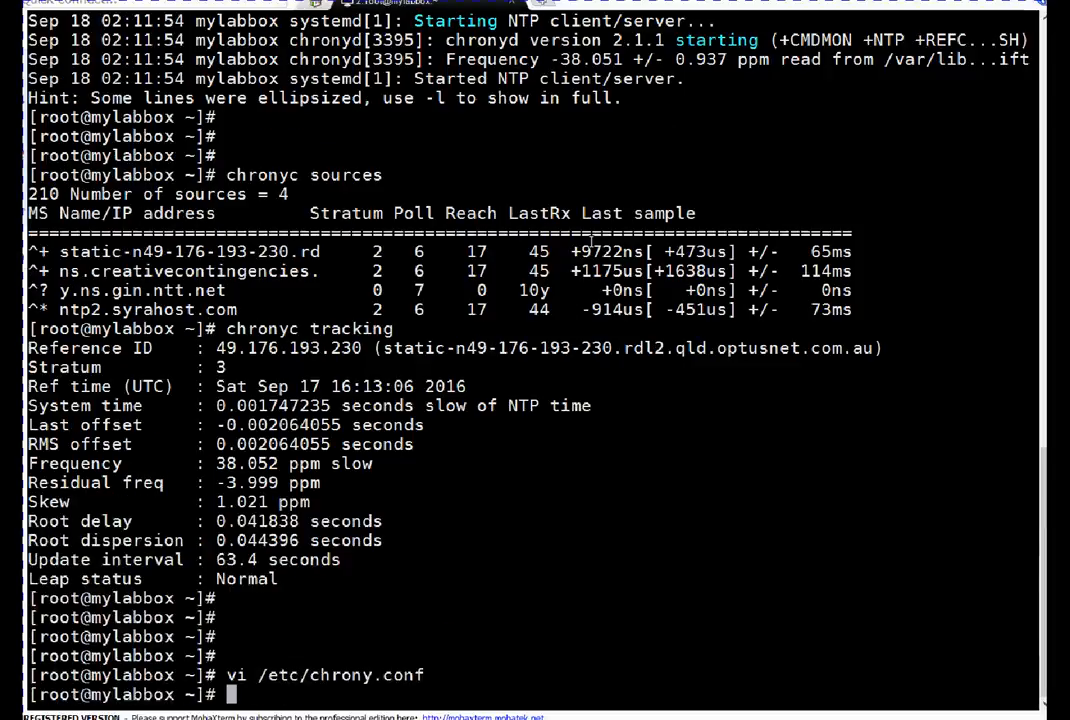
Enter systemctl stop chronyd.service to stop the chronyd service.
scroll(down, 3)
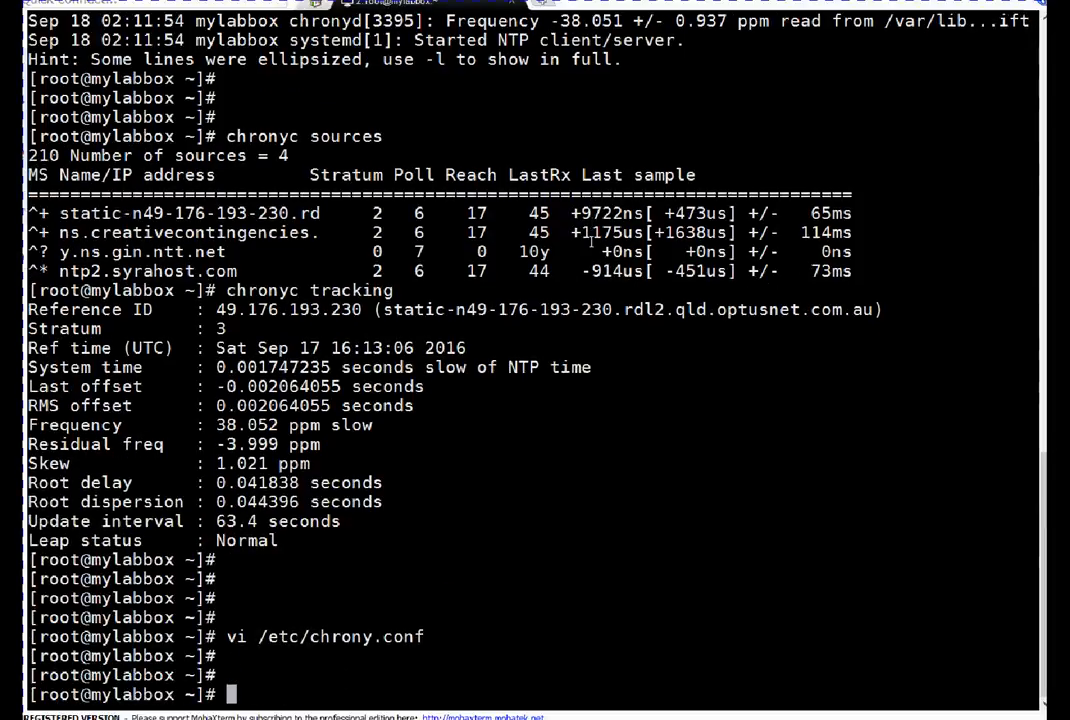
scroll(down, 3)
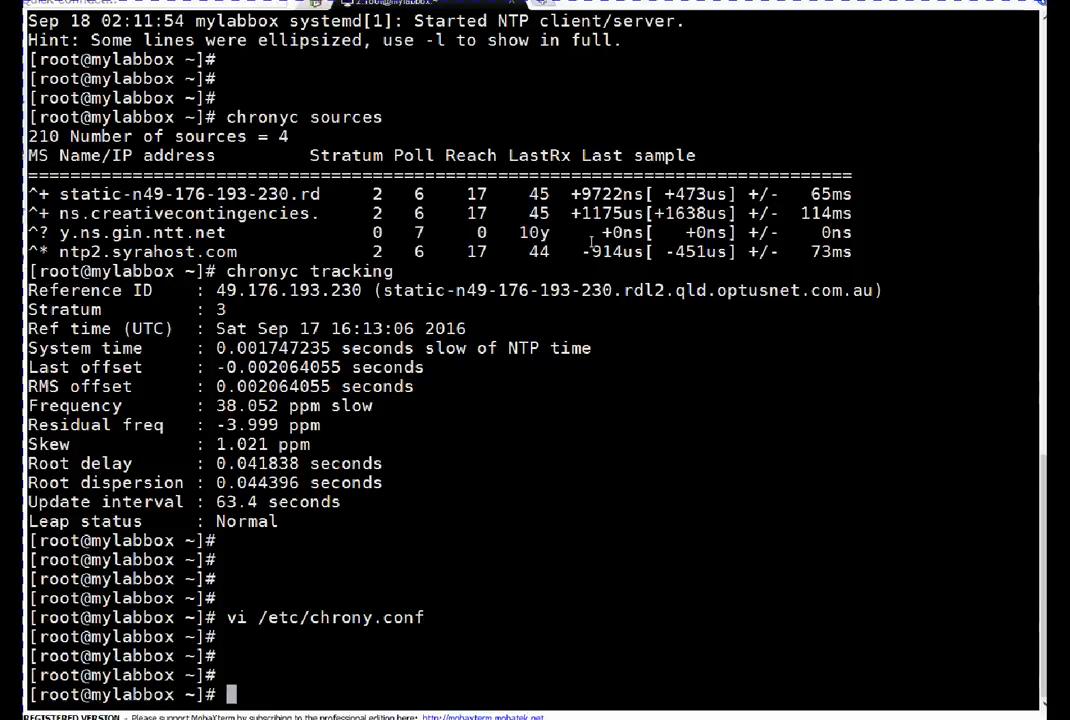
text(rp)
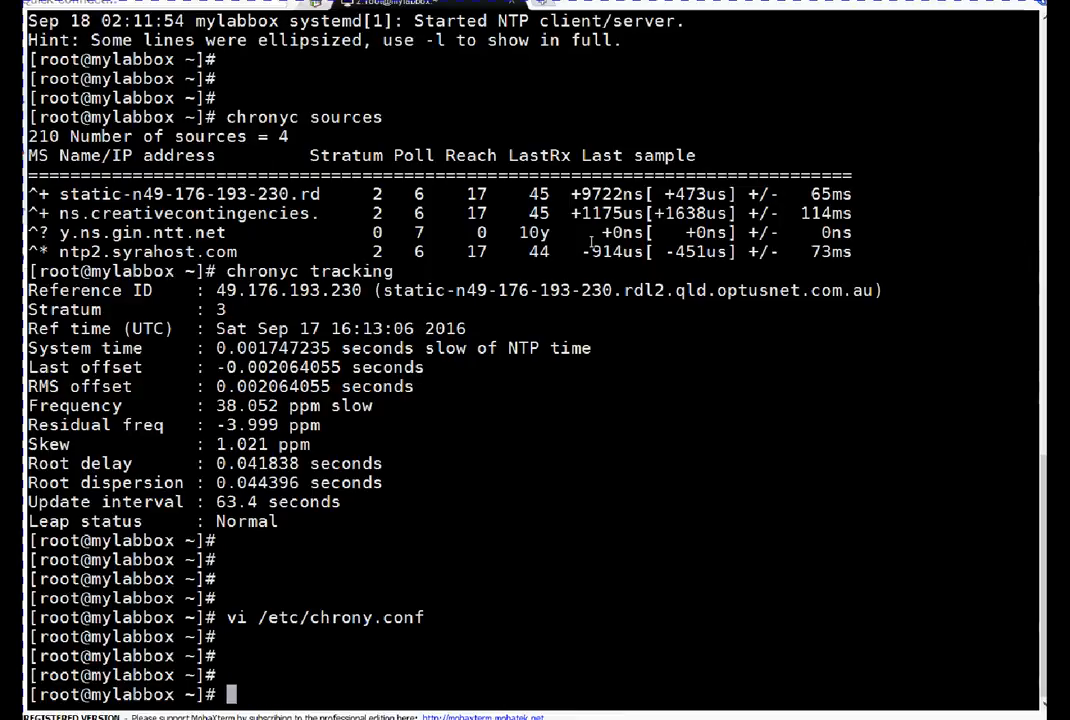
text(syst)
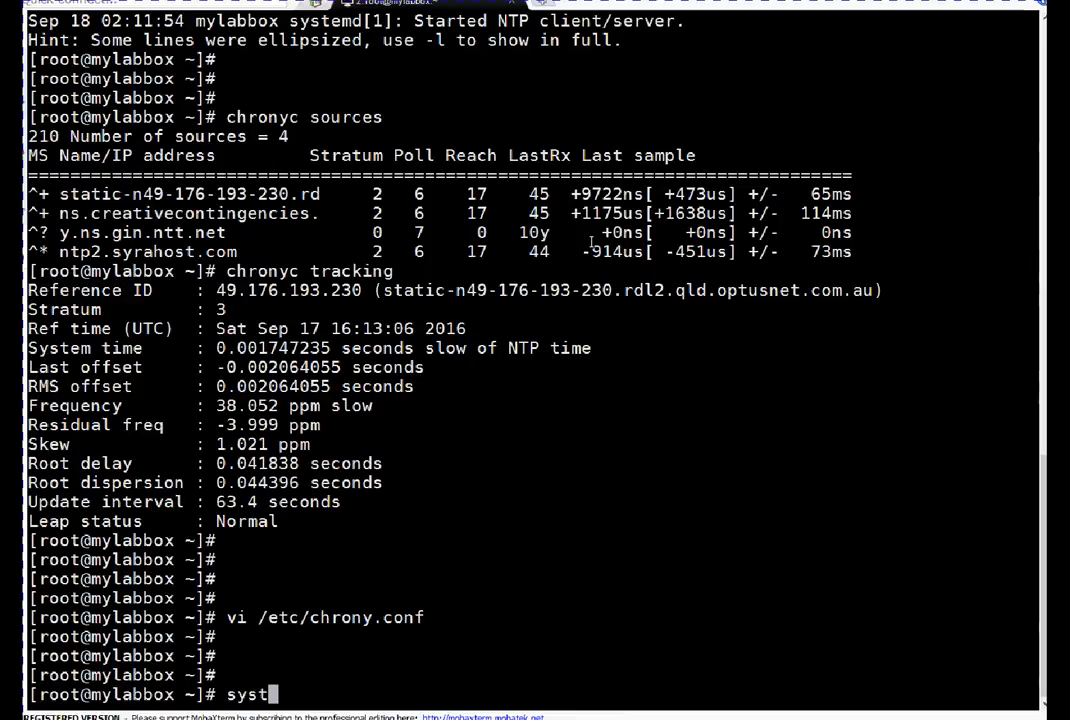
text(emctl)
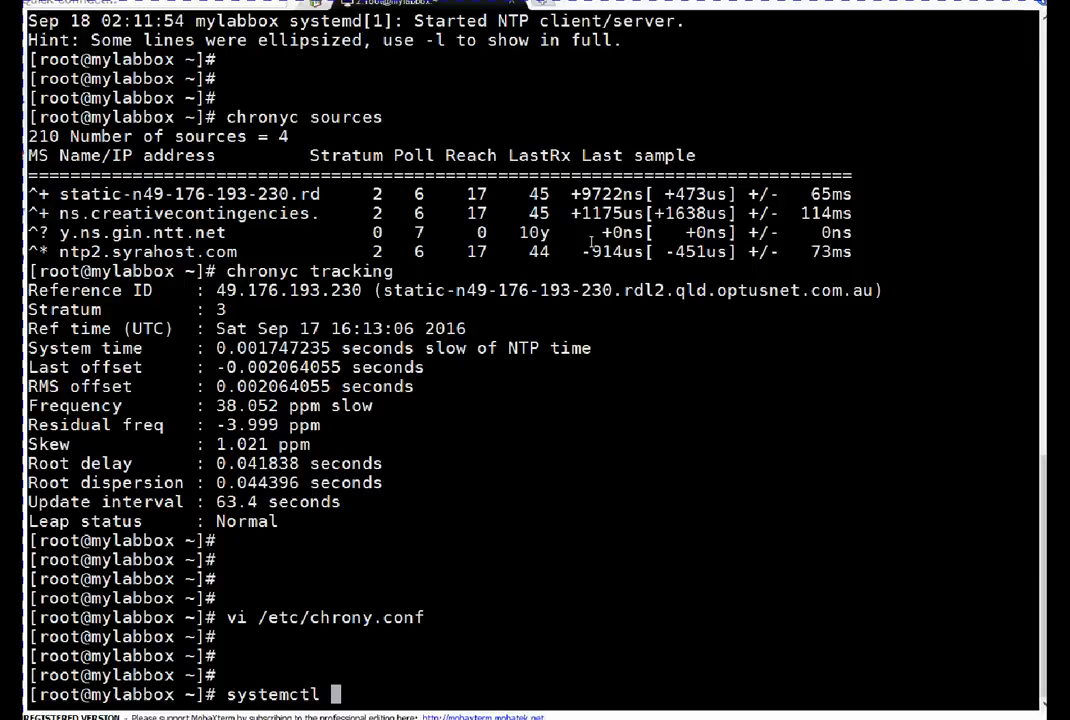
text(stop chro)
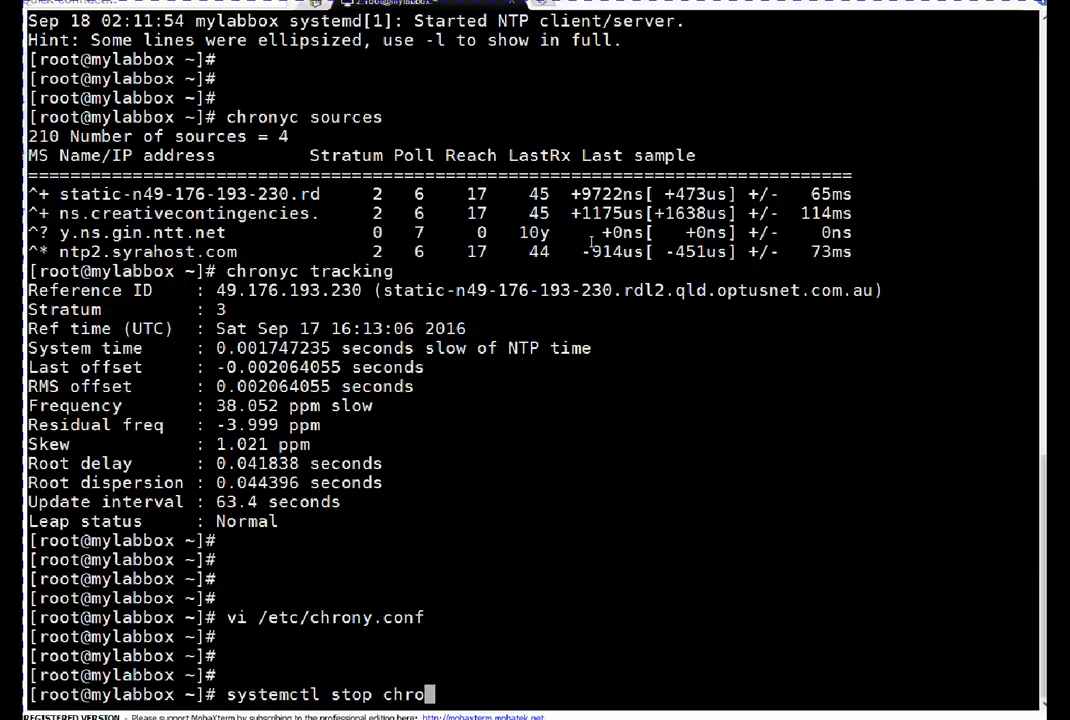
text(n)
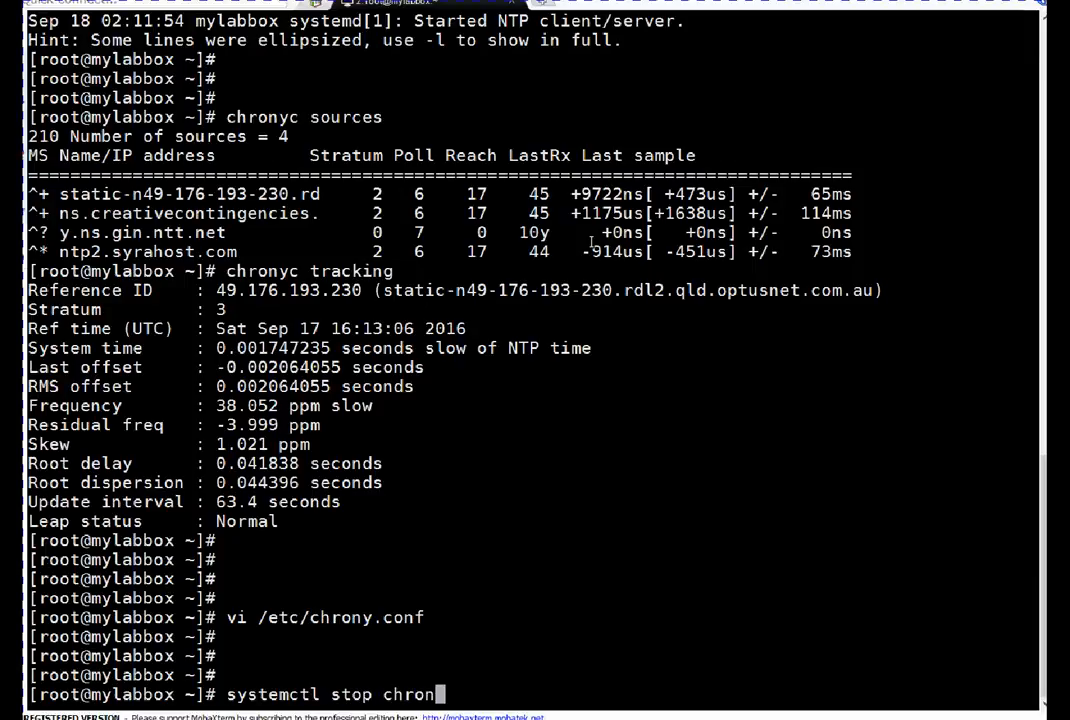
text(d.service)
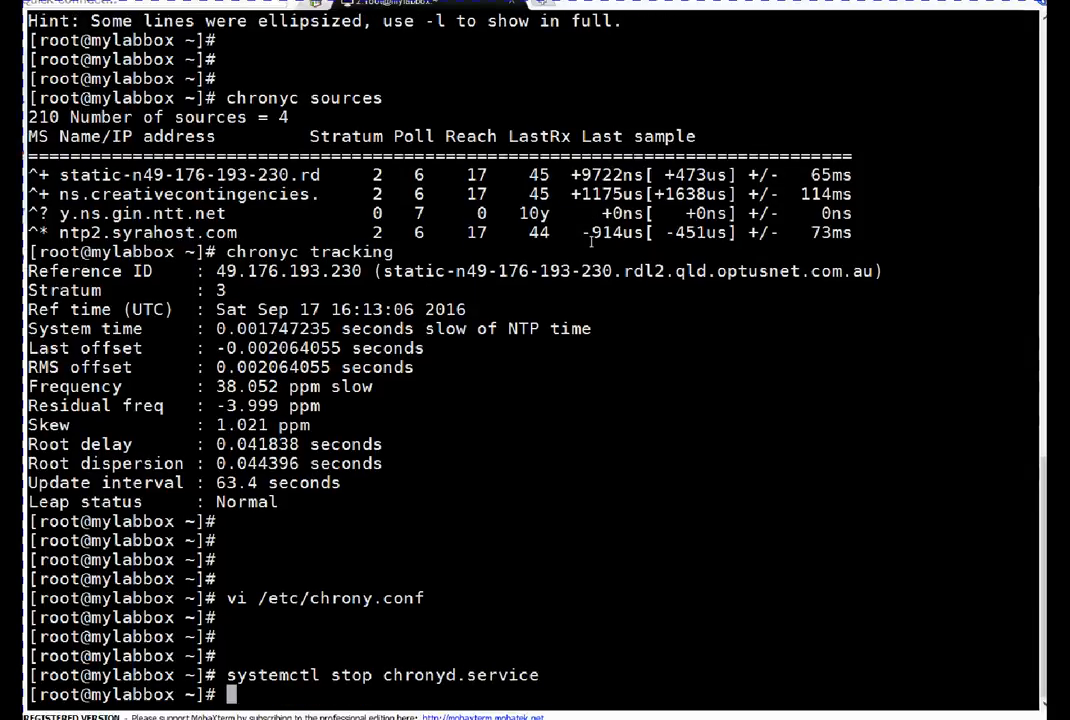
Remove chrony with rpm -e chrony, saving its keys as /etc/chrony.keys.rpmsave.
text(rpm -q)
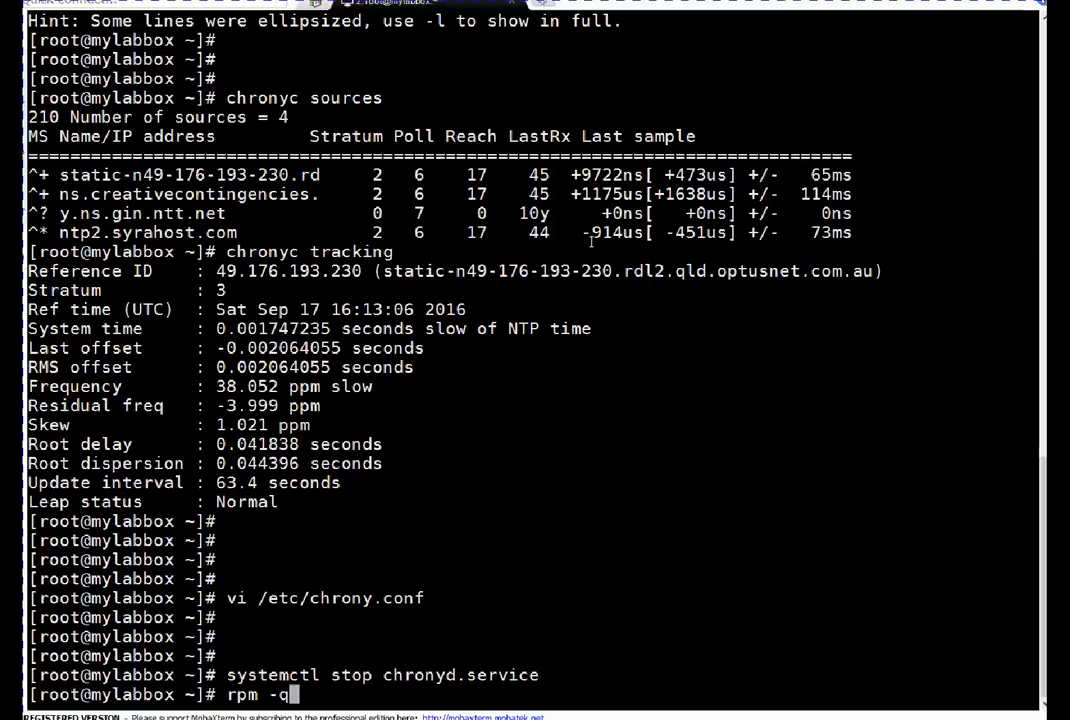
text(e)
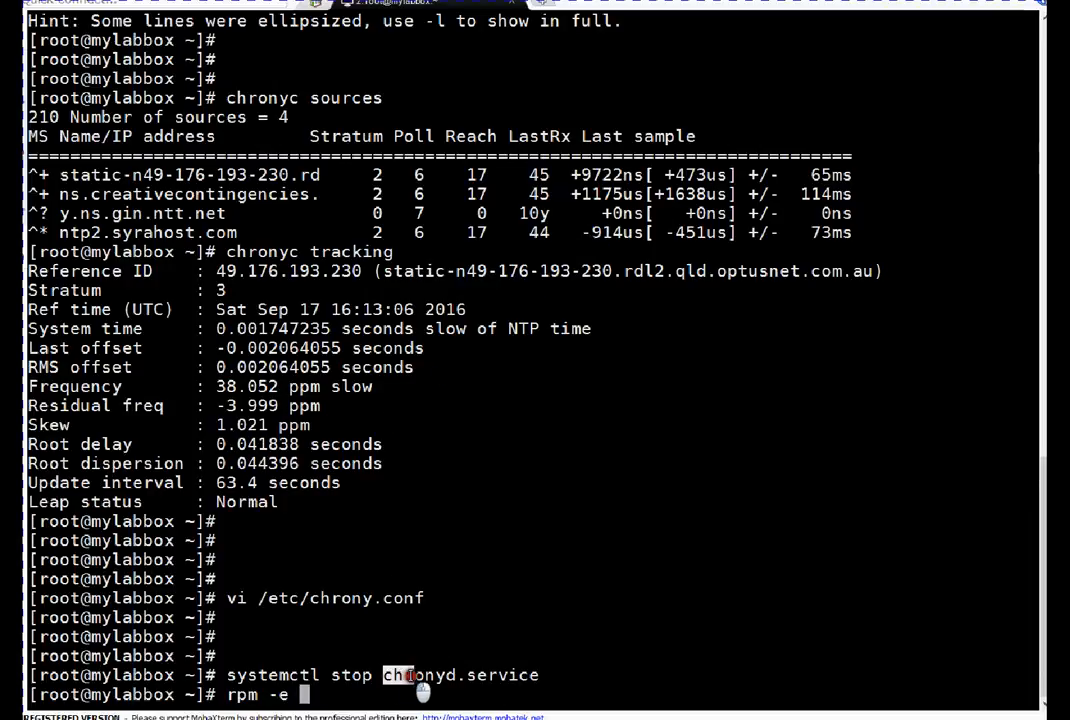
text(chrony)
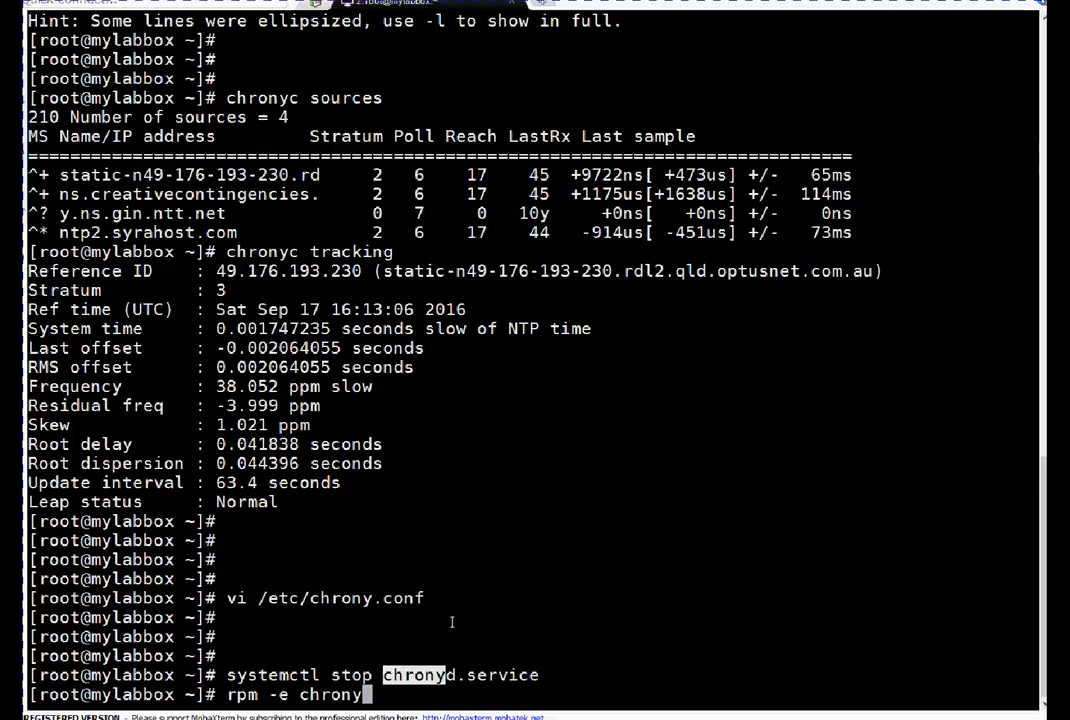
key(Return)
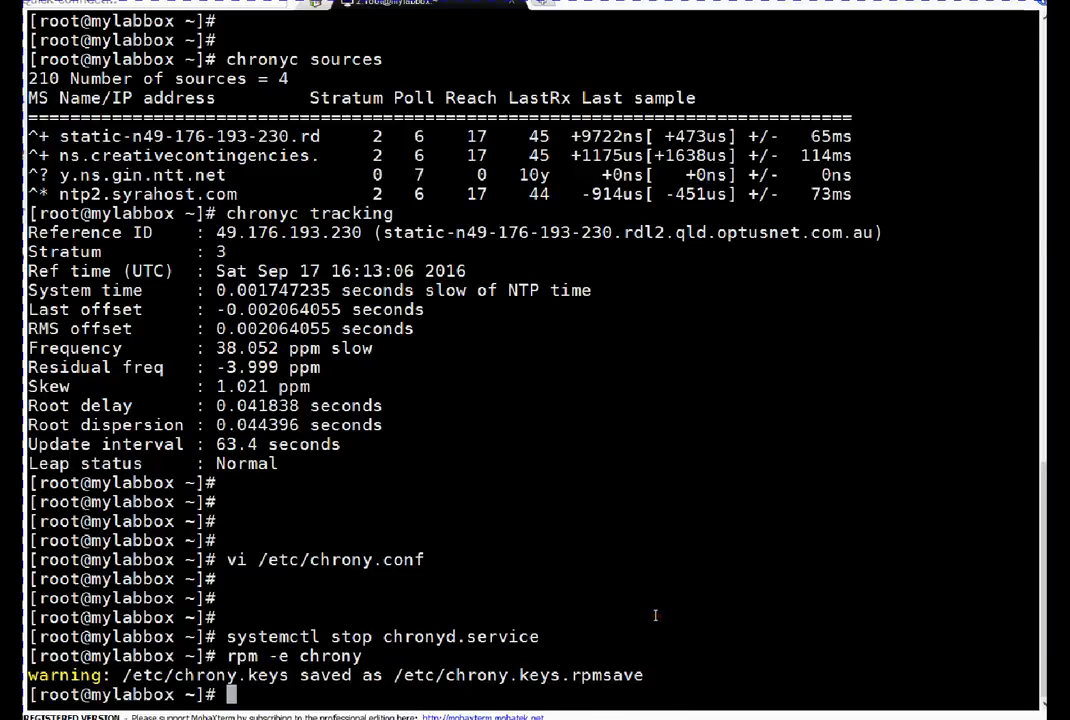
scroll(down, 3)
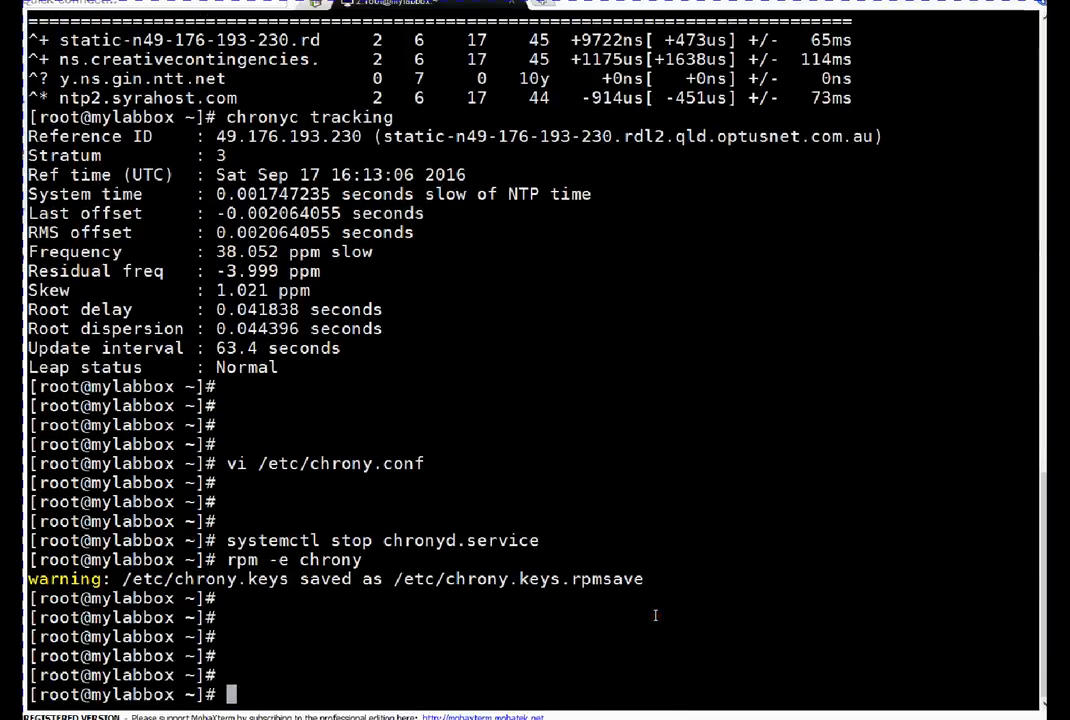
Run yum install ntpd, which returns 'No package ntpd available'.
text(yum insta)
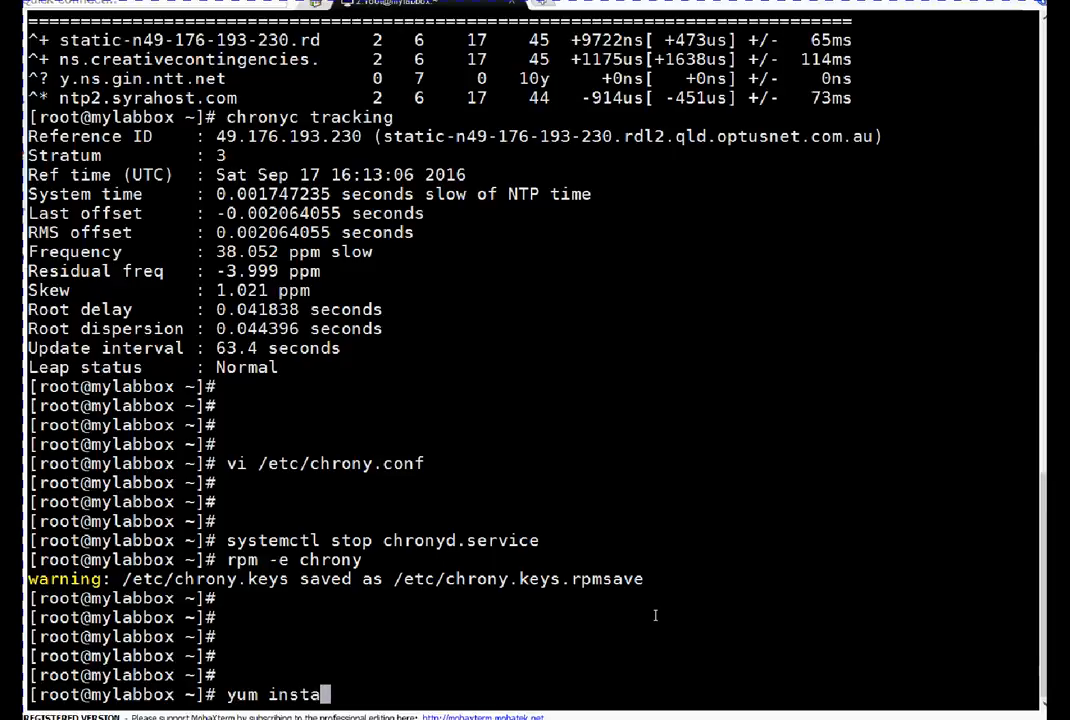
text(ll)
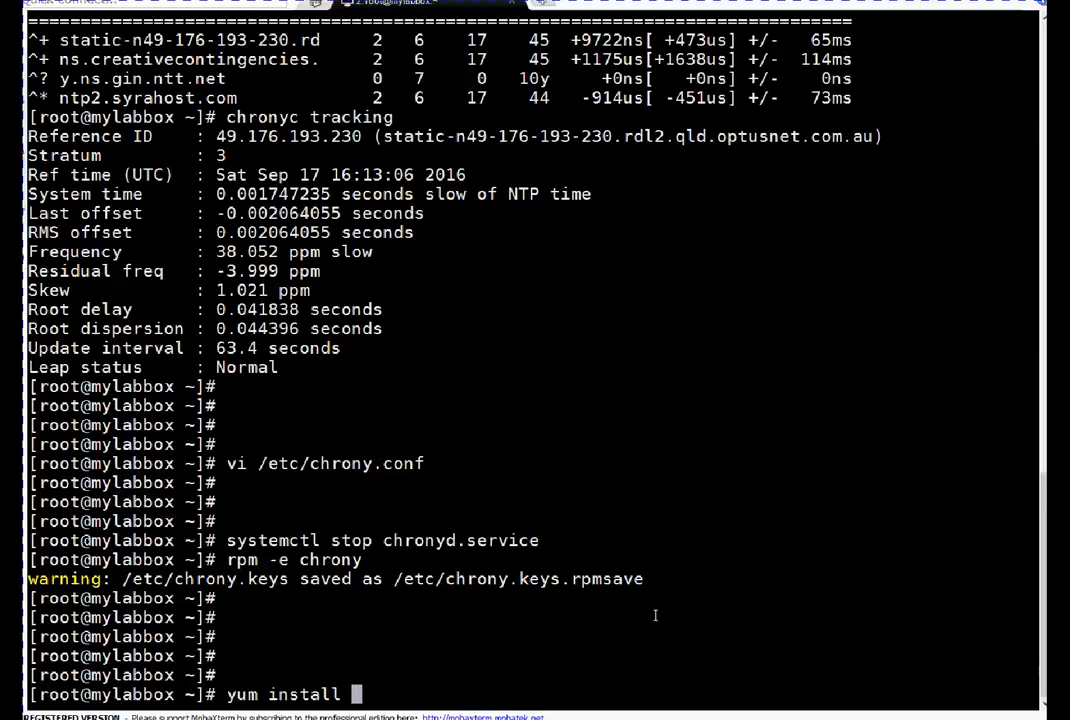
text(n)
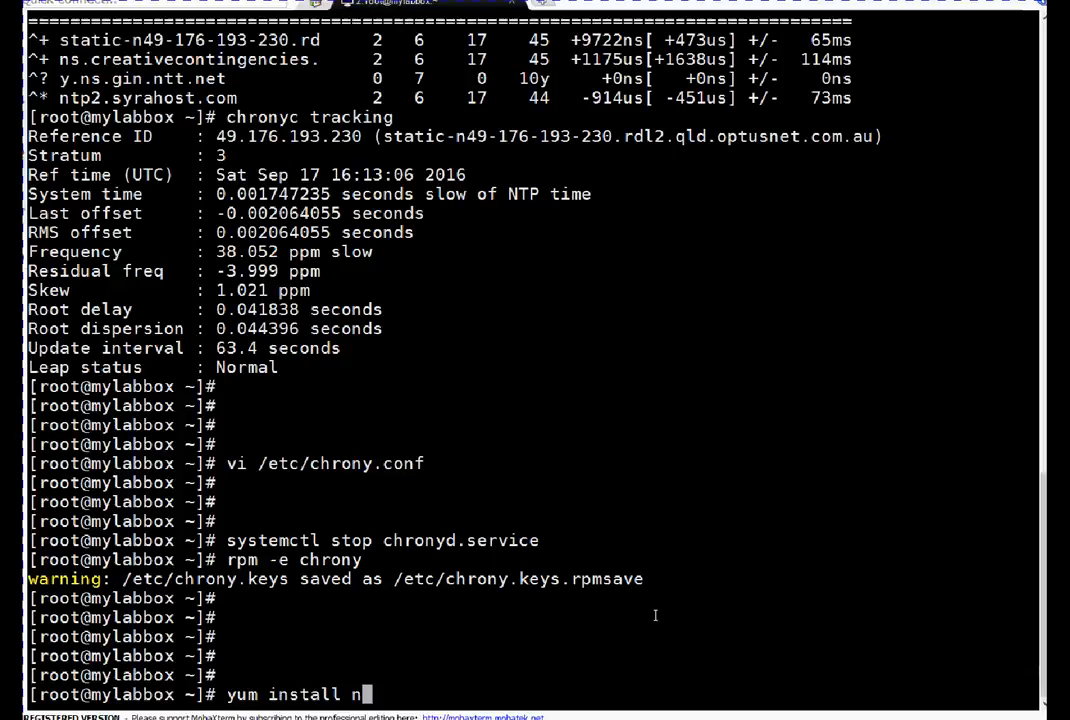
text(tp)
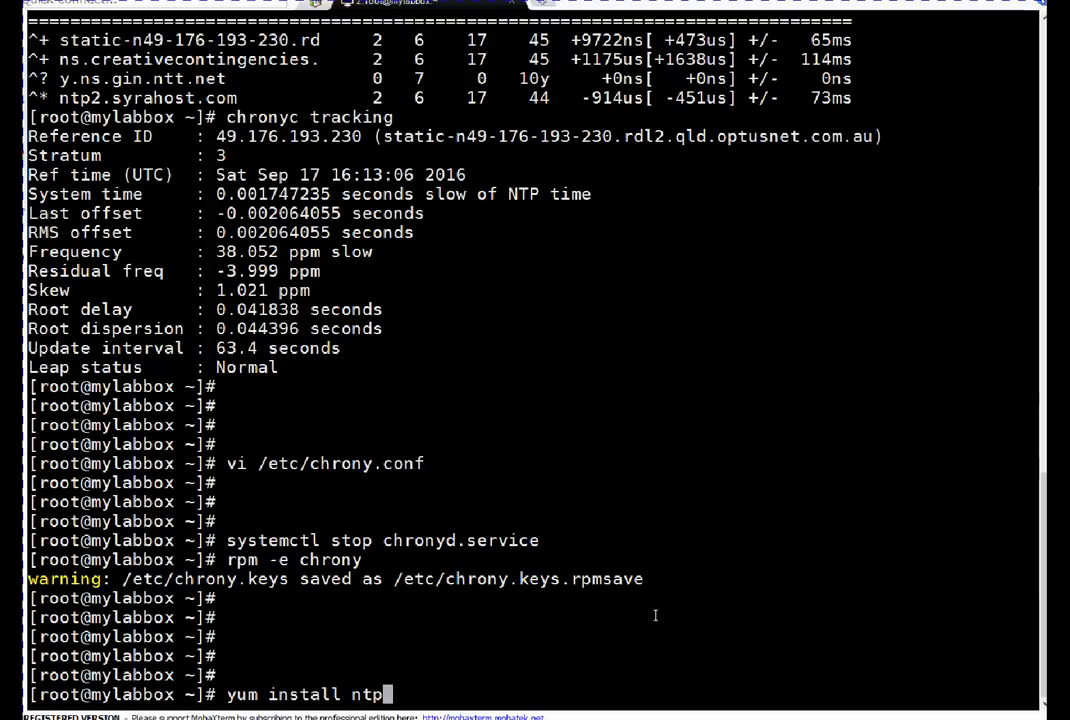
key(Return)
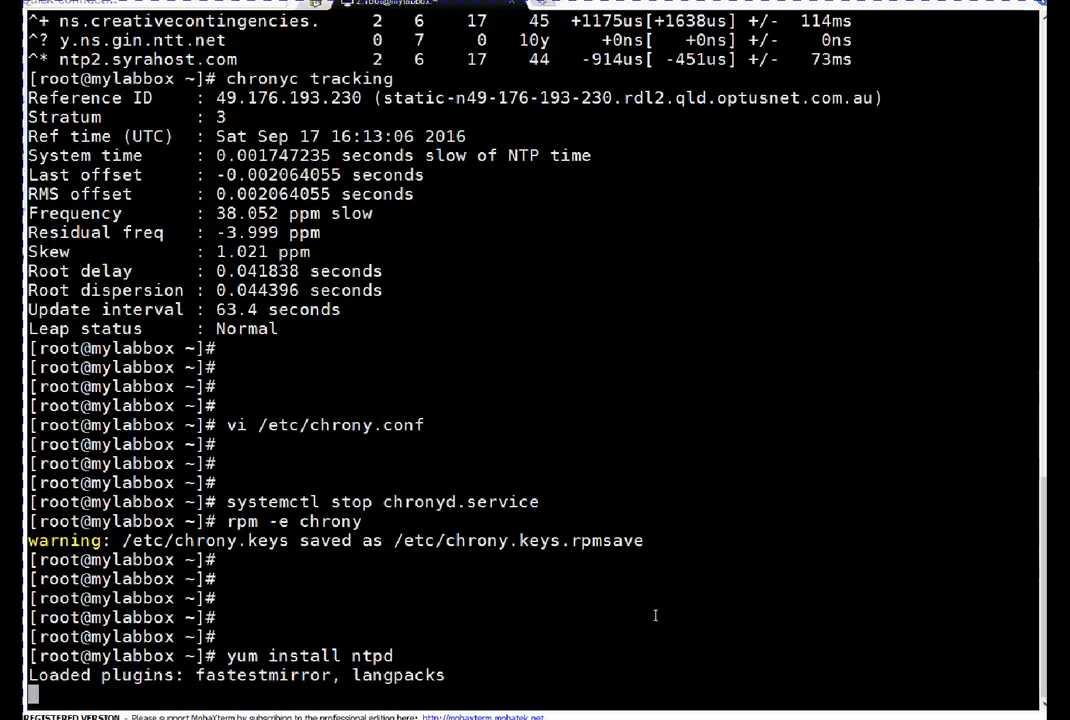
scroll(down, 3)
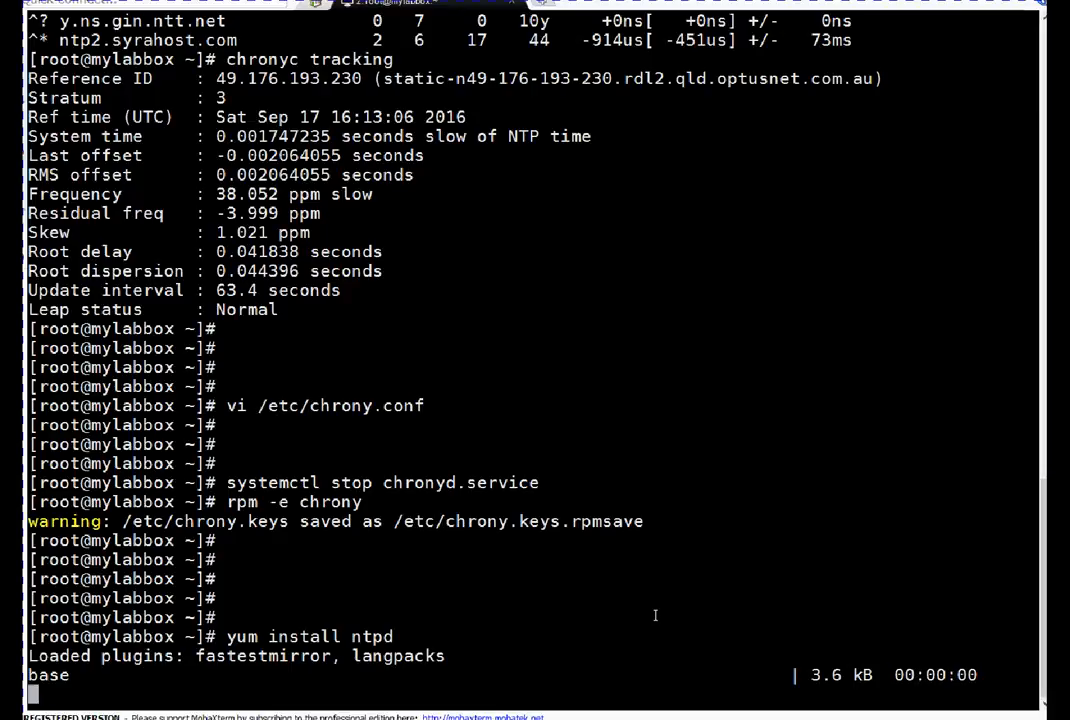
scroll(down, 3)
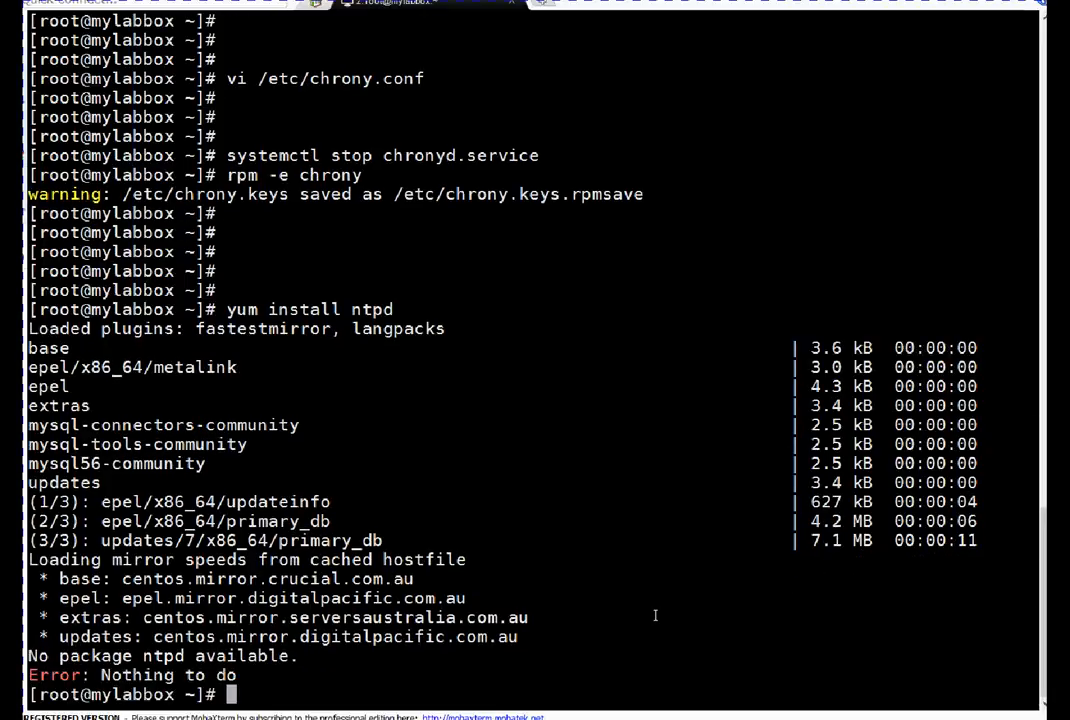
Run yum install ntp and confirm with y, pulling in autogen-libopts and updating ntpdate.
text(yum install ntpd)
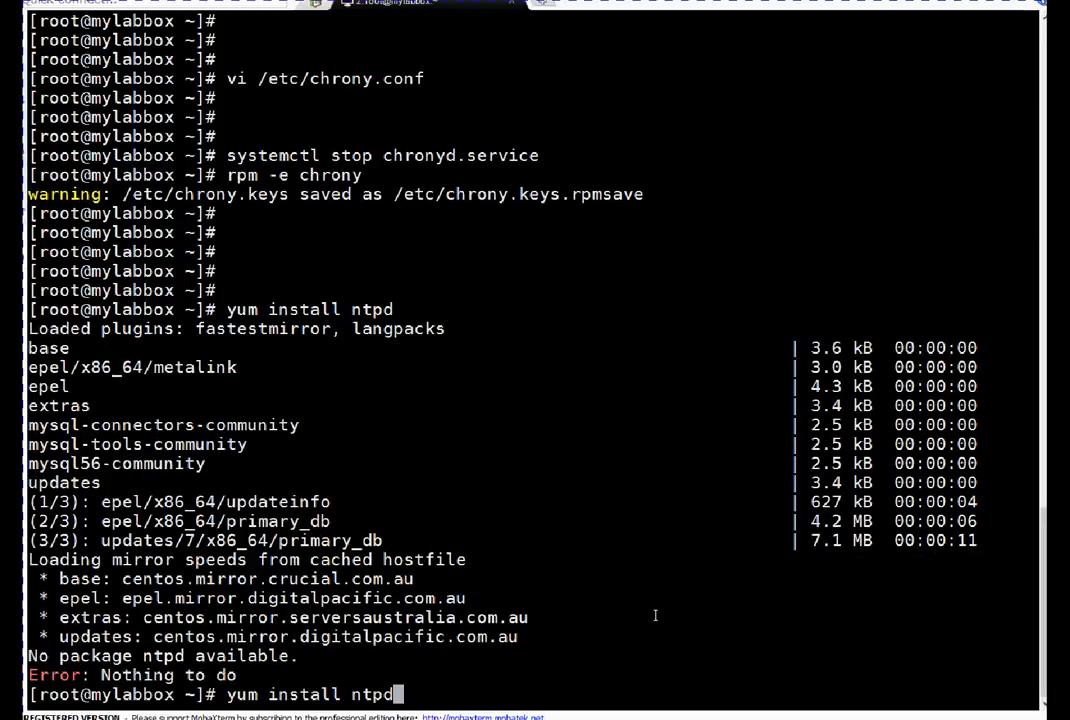
key(BackSpace)
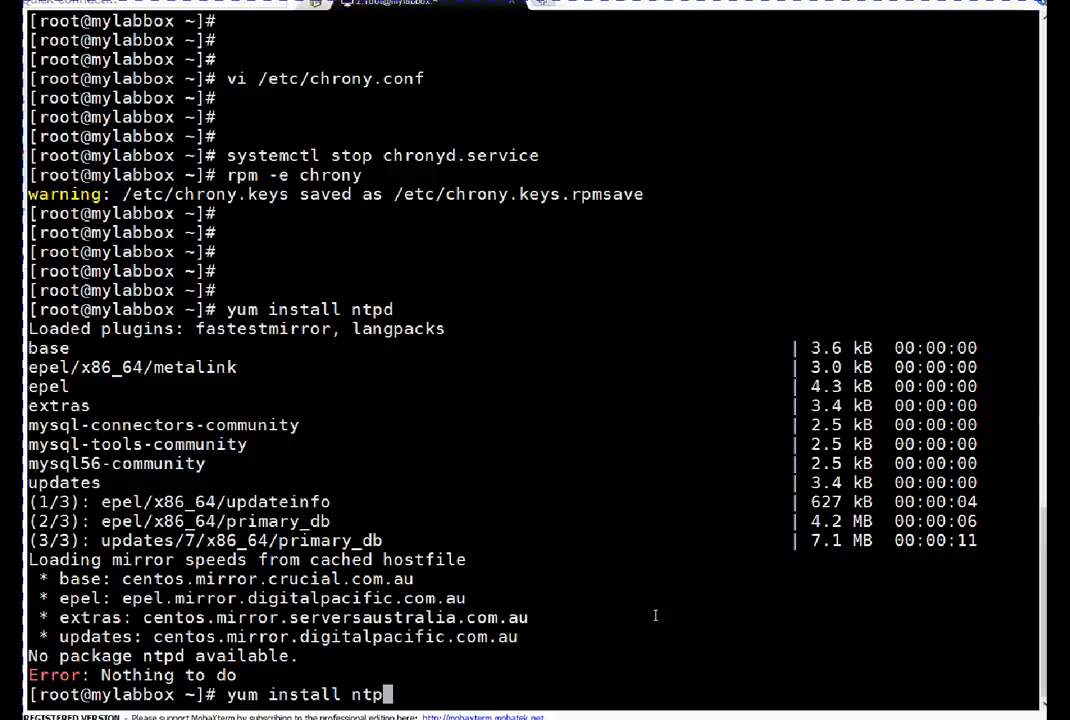
key(Return)
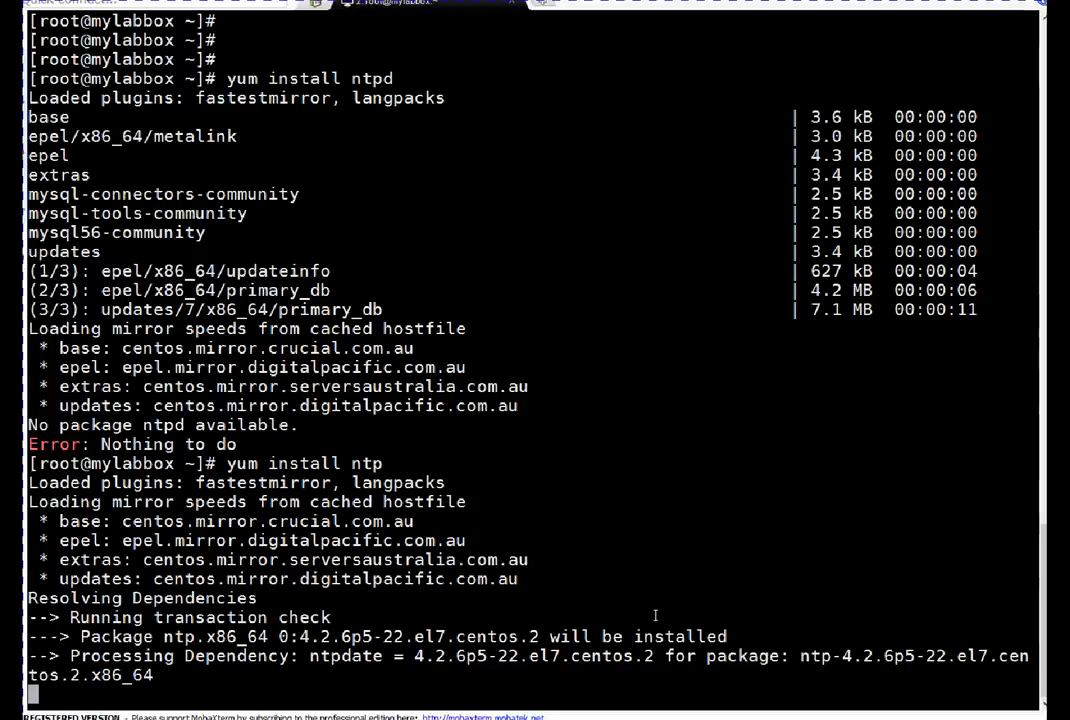
scroll(down, 3)
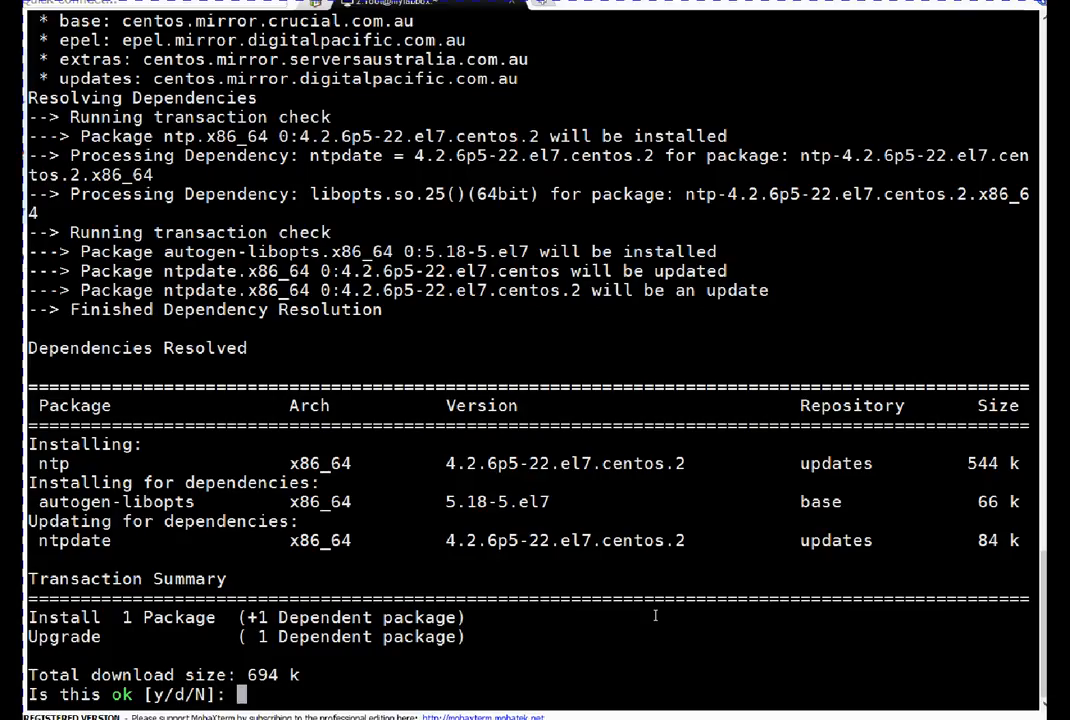
text(y)
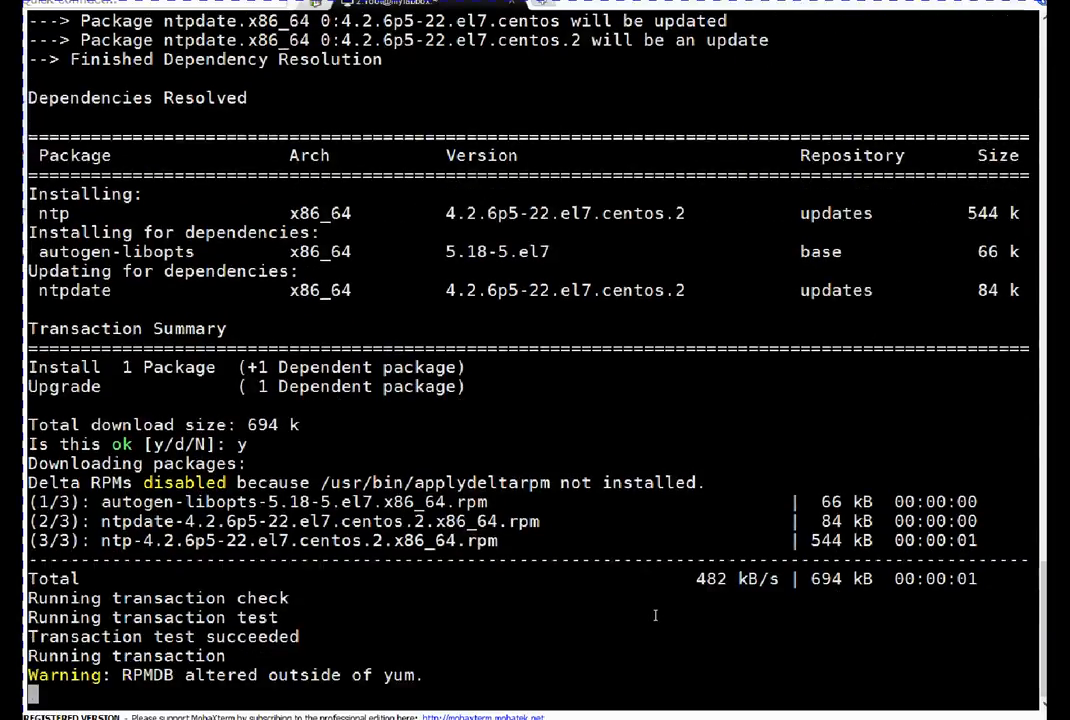
scroll(down, 3)
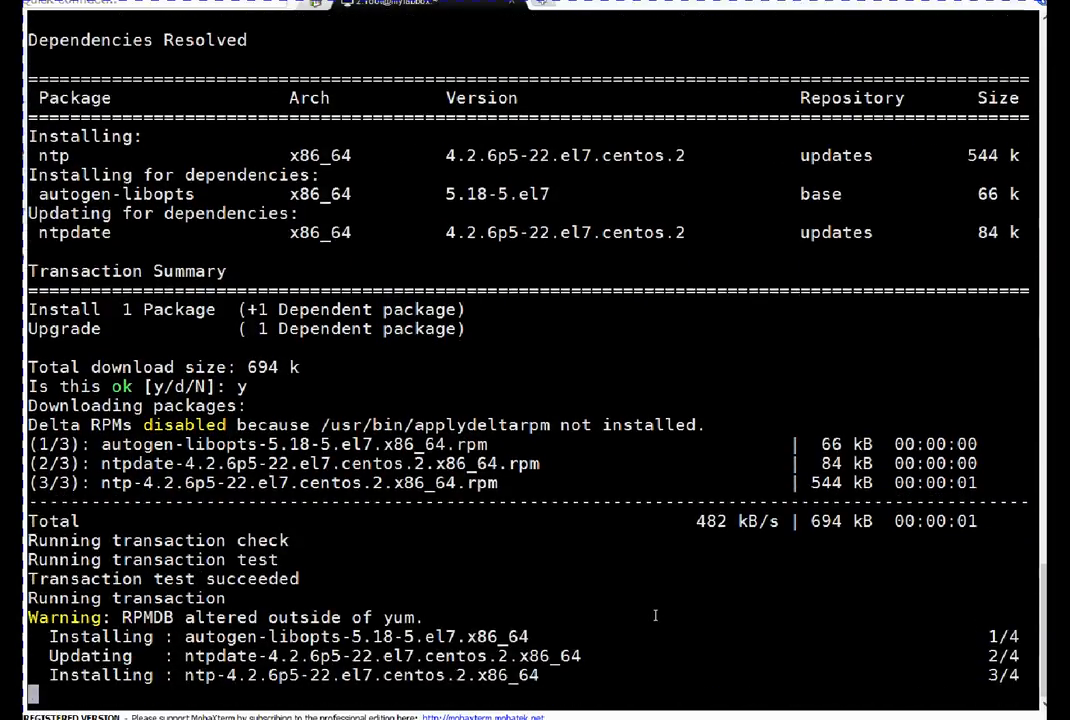
scroll(down, 3)
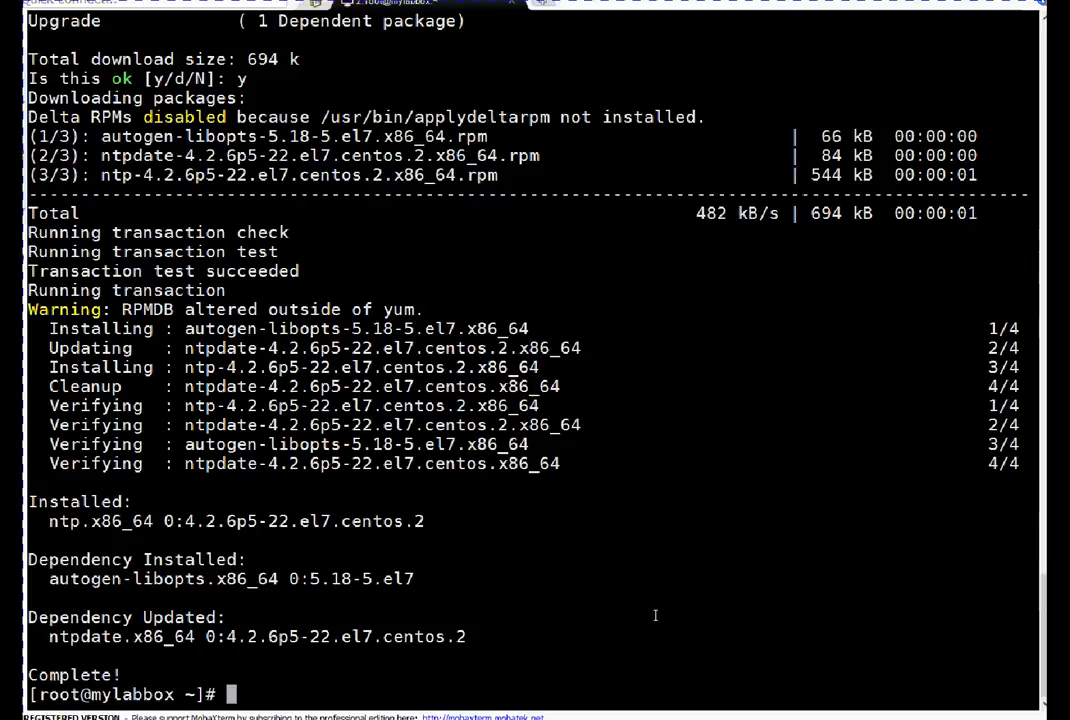
text(systemctl enabled ntpd.service)
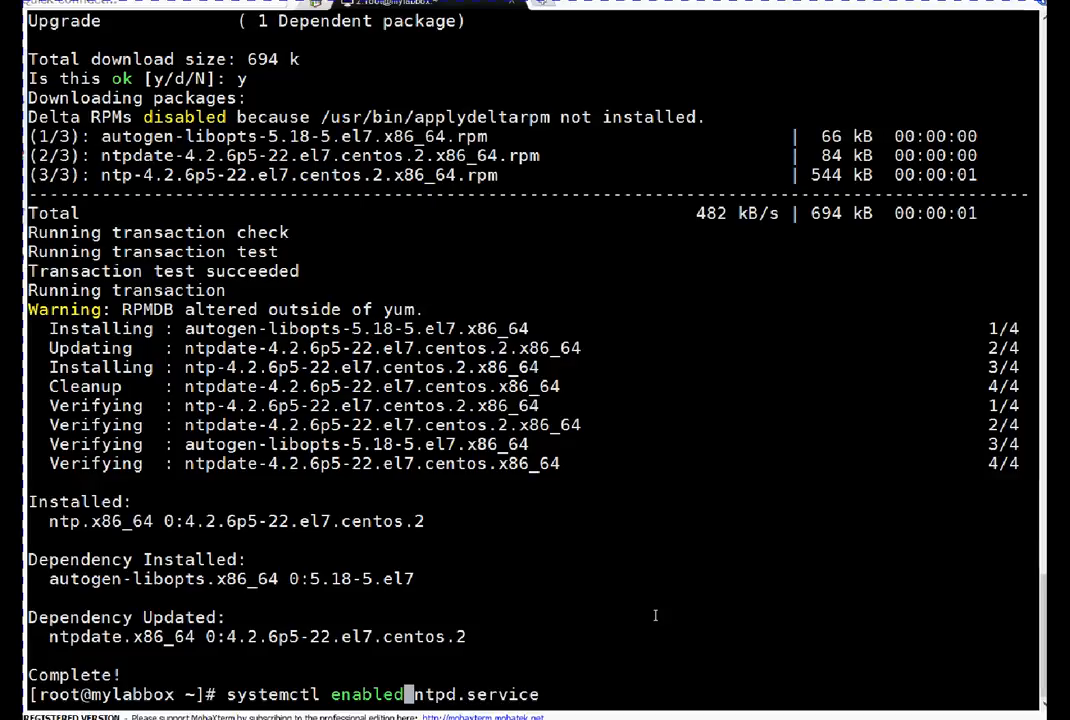
Enable ntpd.service at boot with systemctl, then start the service.
key(BackSpace)
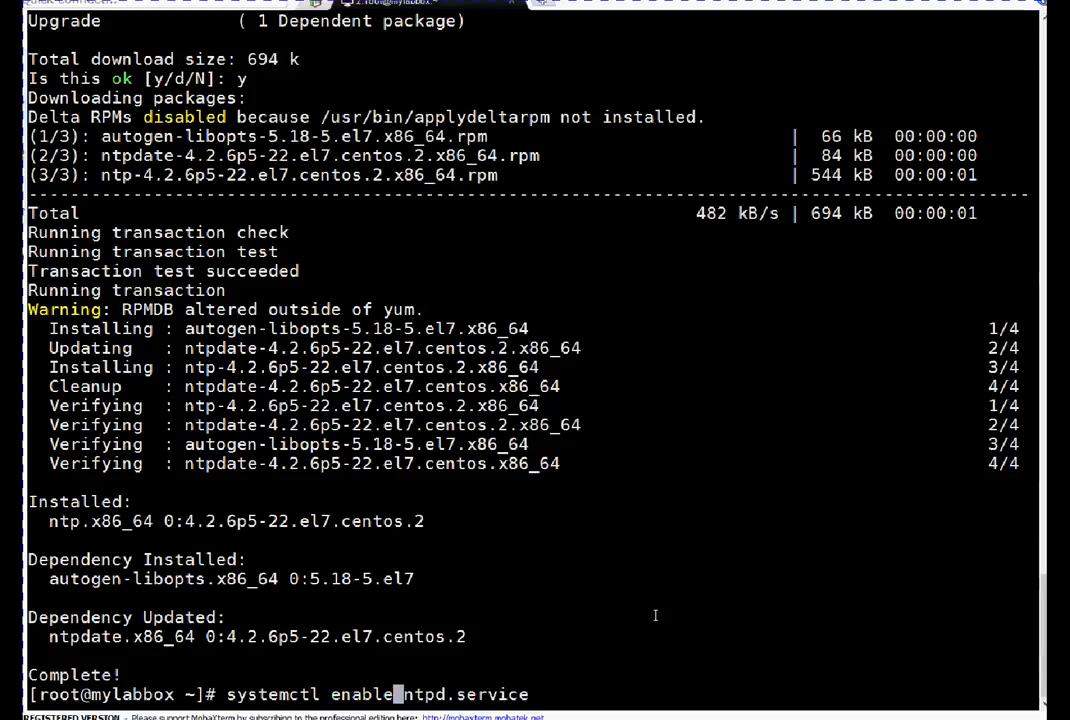
key(Return)
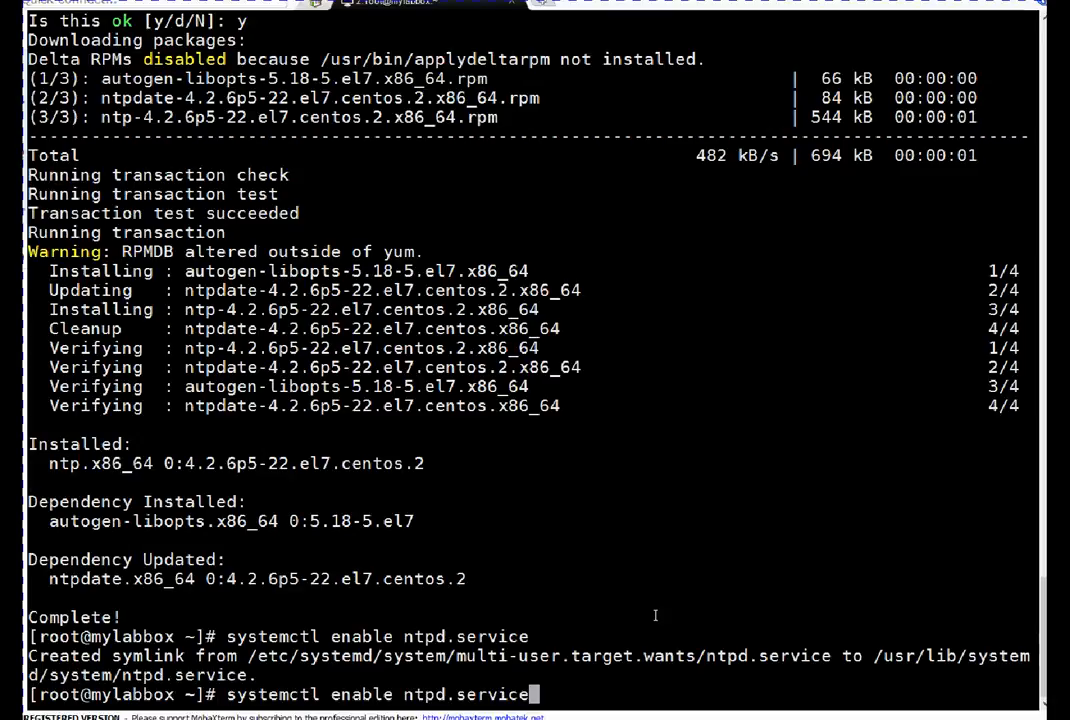
mouse_move(375, 694)
text(start)
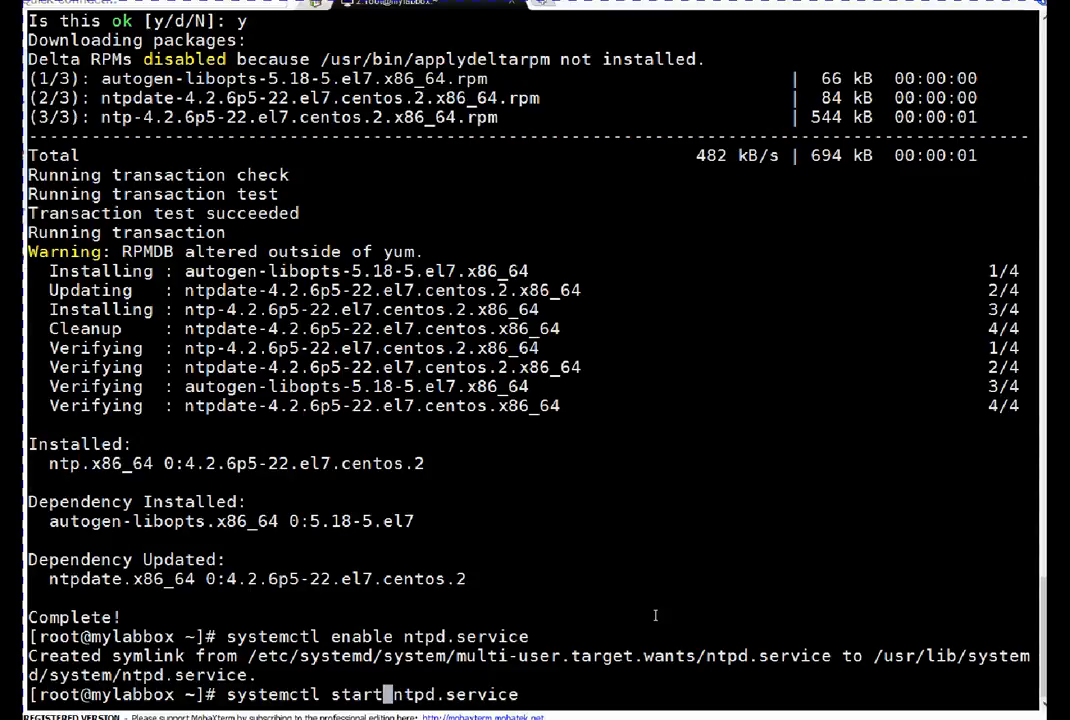
key(Return)
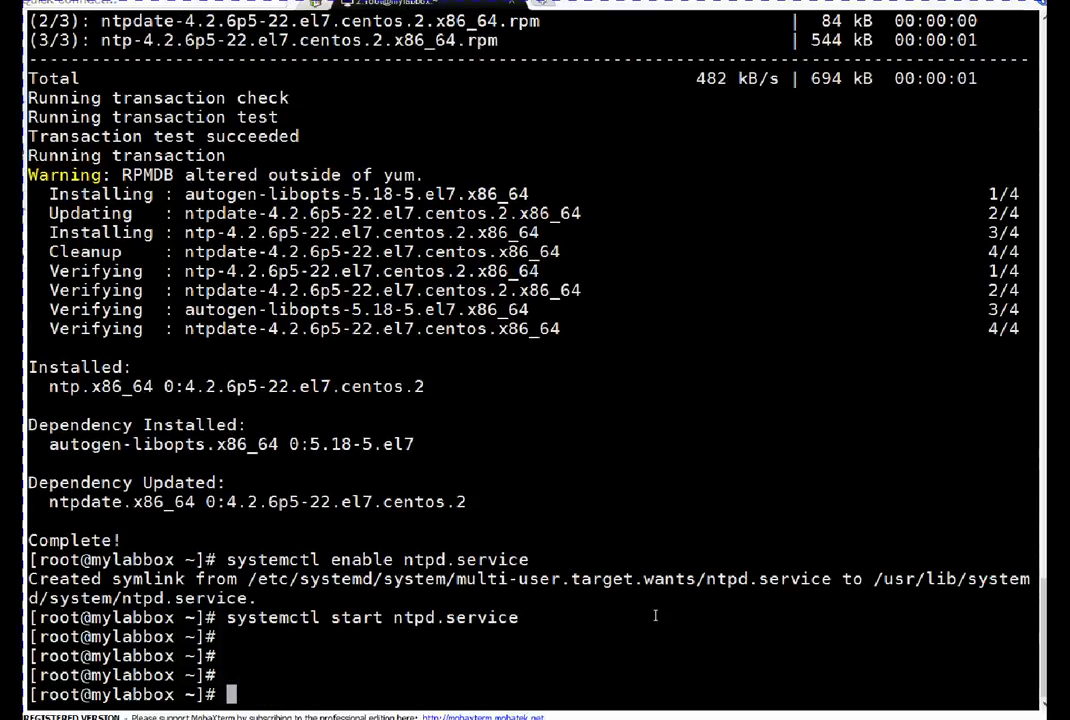
Run ntpq -p twice, selecting yarrina.connect as the starred sync source among four peers.
text(n)
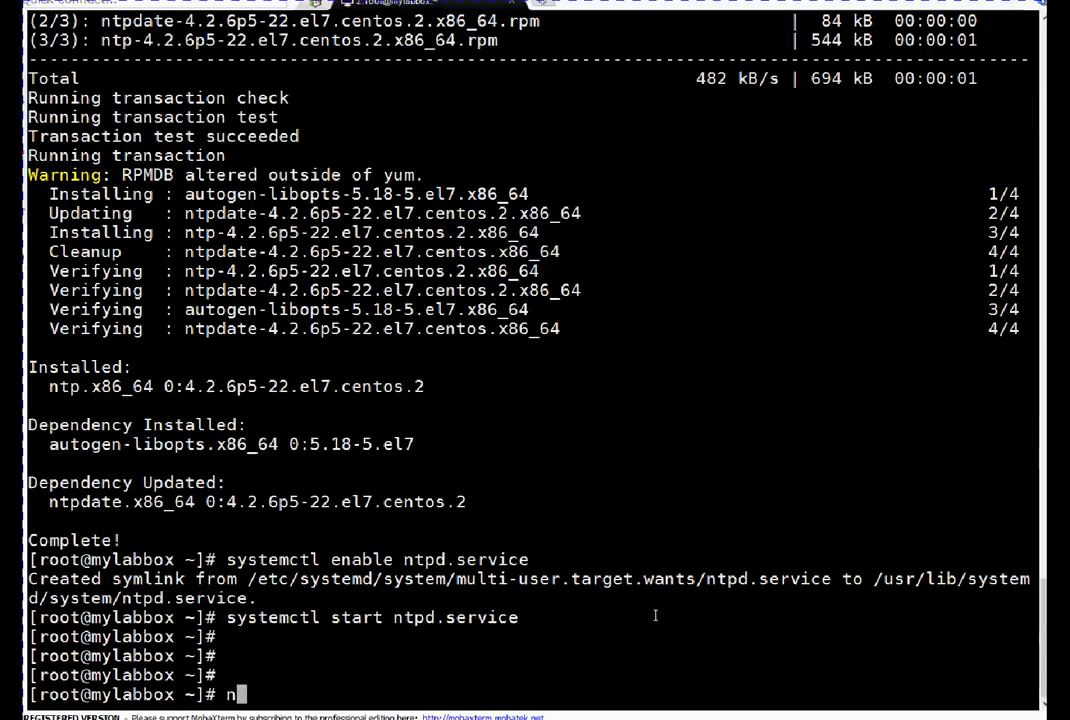
text(tpq -p)
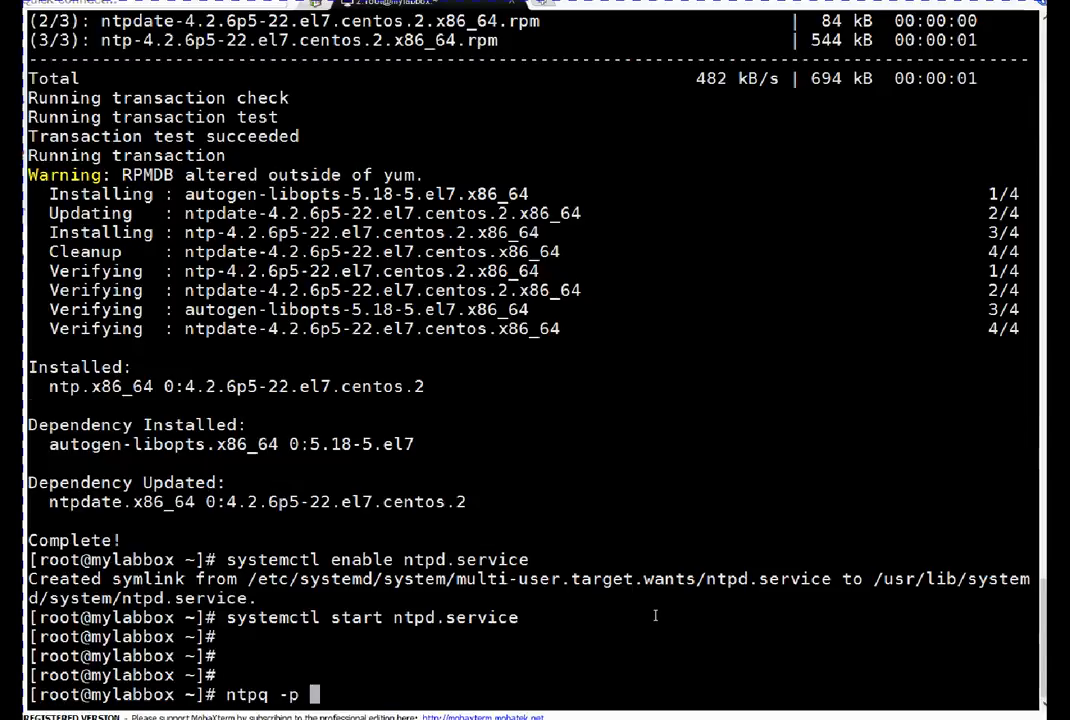
key(Return)
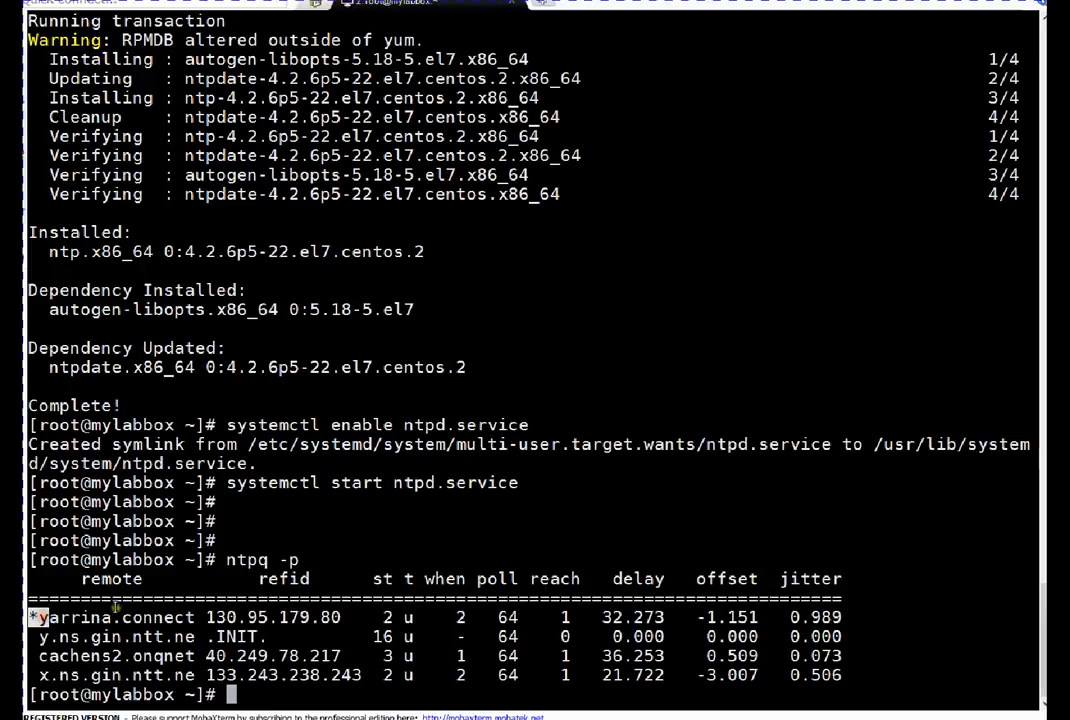
double_click(110, 617)
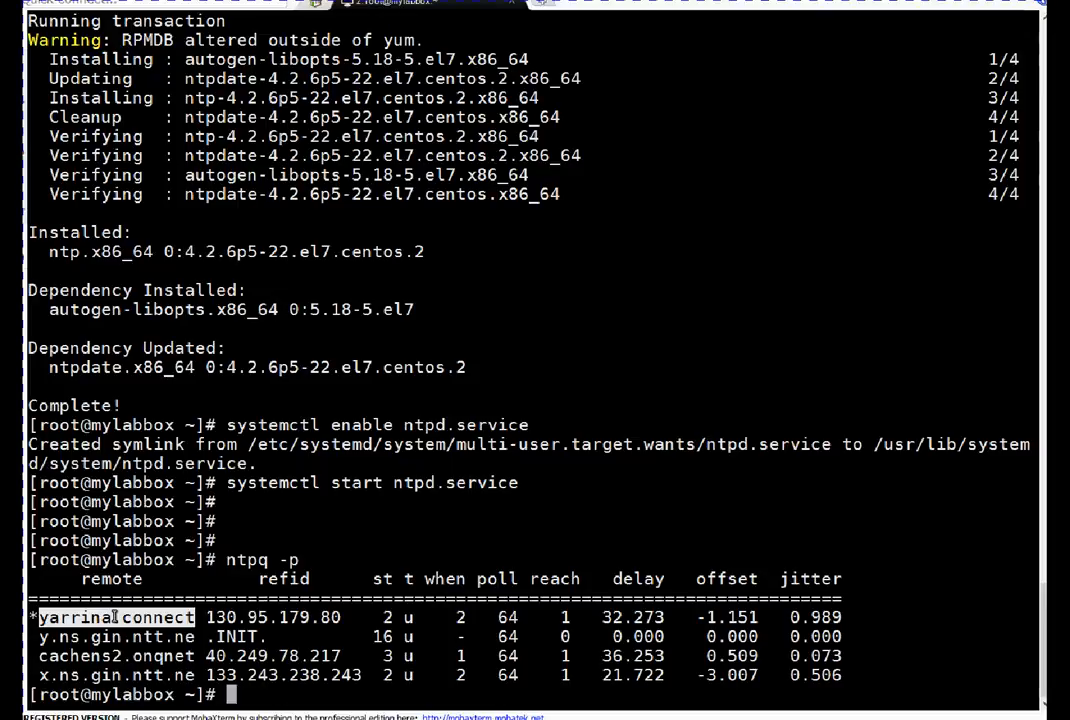
text(ntpq -p)
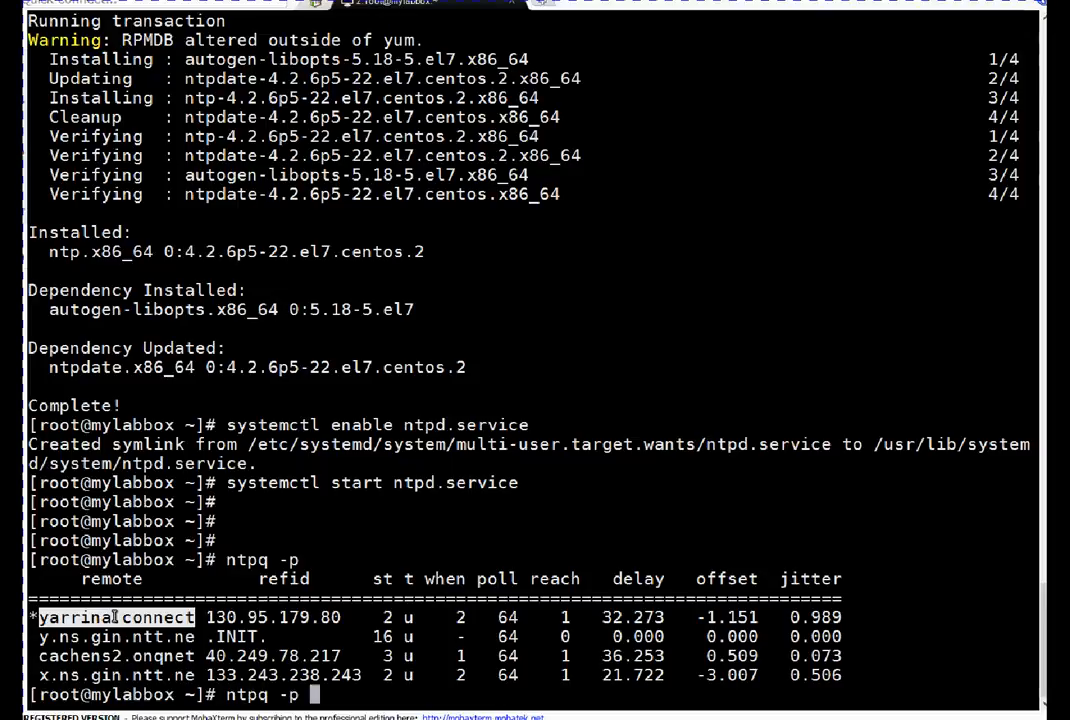
key(Return)
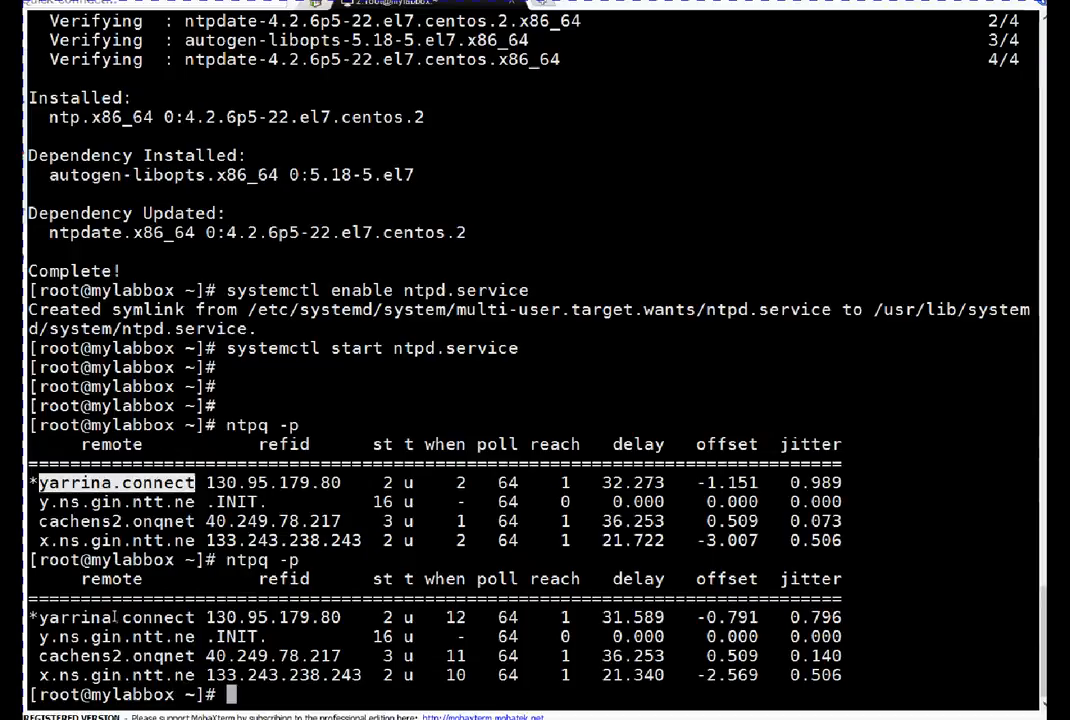